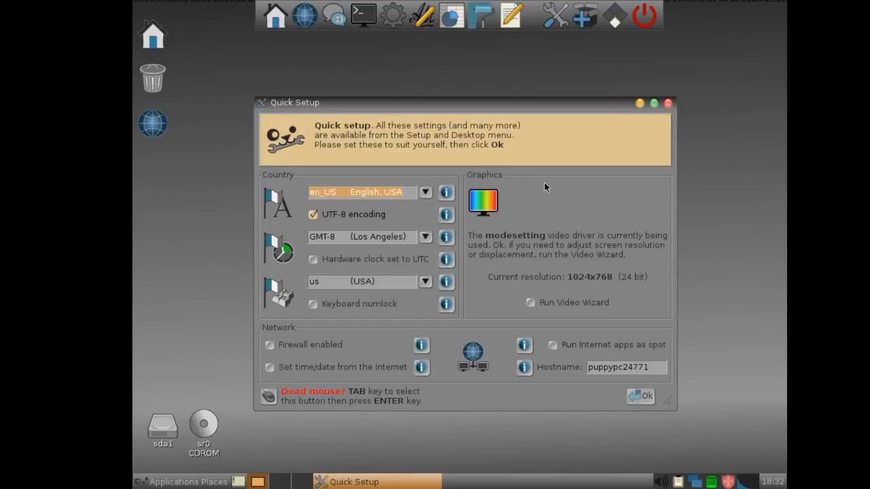
pyautogui.moveTo(391, 263)
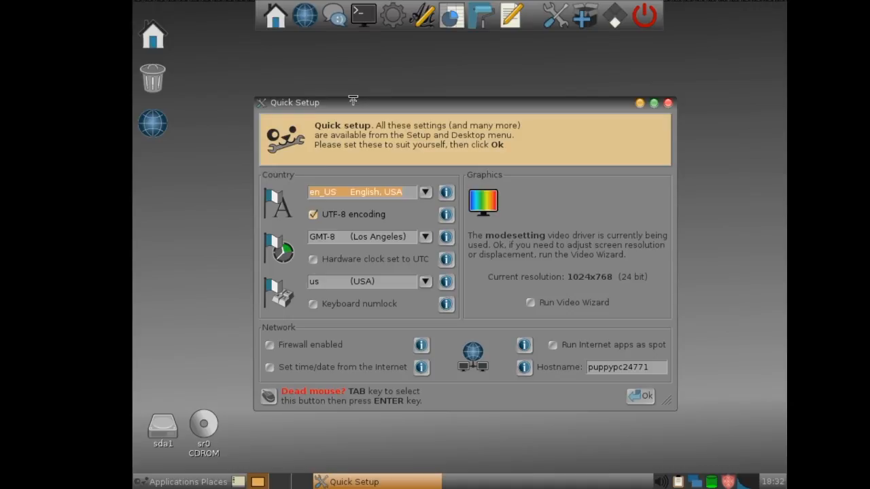
pyautogui.moveTo(342, 83)
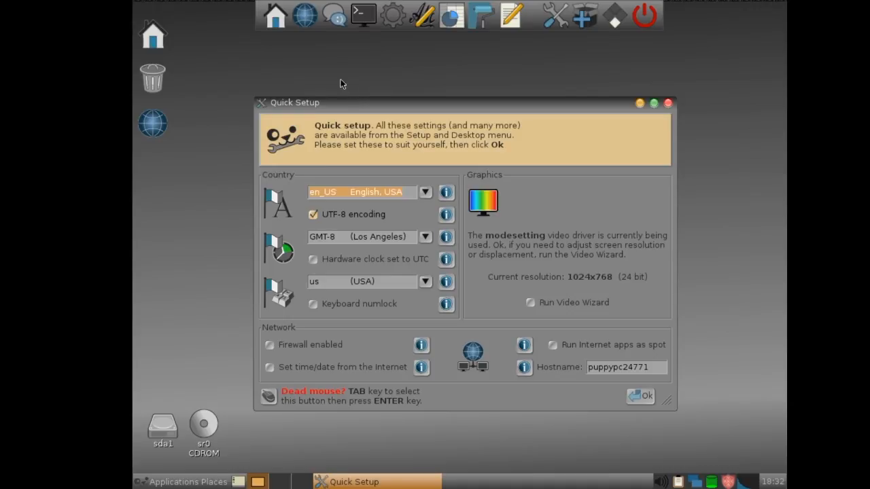
pyautogui.moveTo(185, 470)
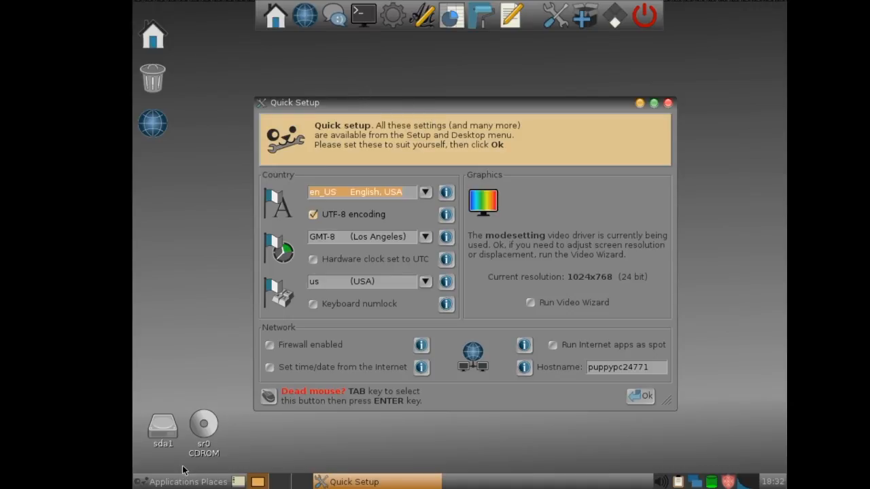
pyautogui.moveTo(487, 61)
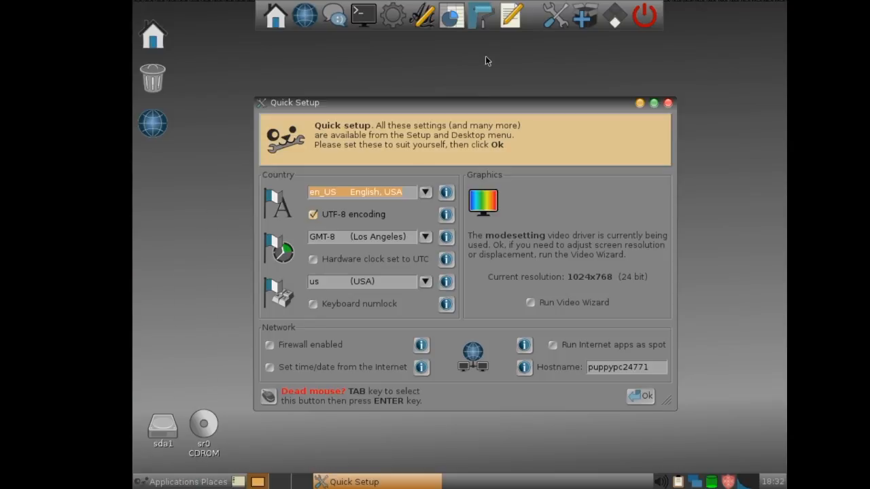
pyautogui.moveTo(484, 110)
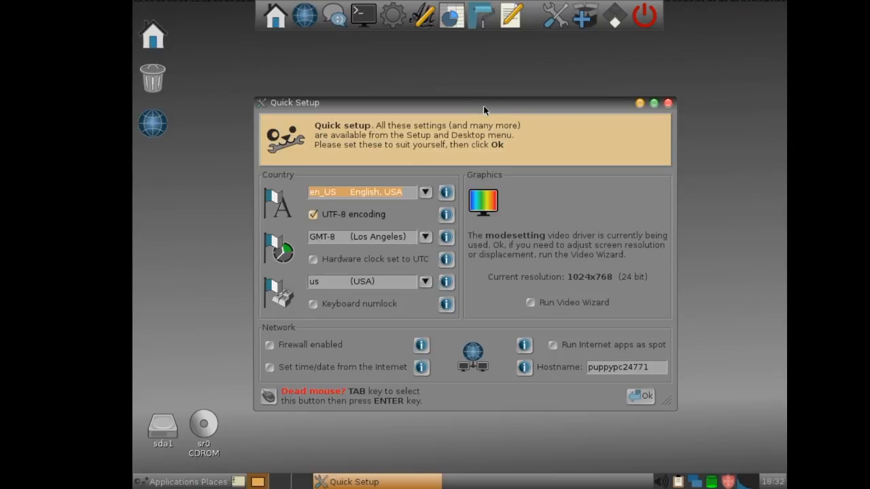
# Move the Quick Setup window around the desktop and settle it back near the centre
pyautogui.moveTo(485, 104); pyautogui.dragTo(462, 131)
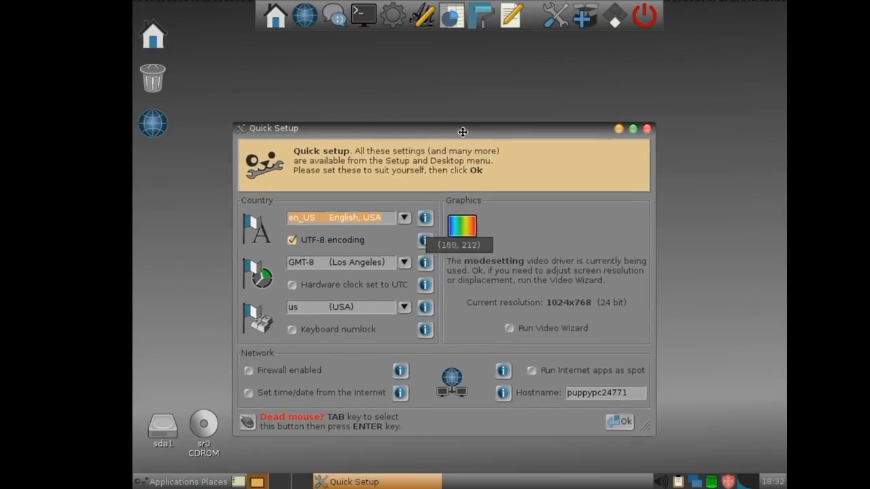
pyautogui.moveTo(462, 127); pyautogui.dragTo(439, 111)
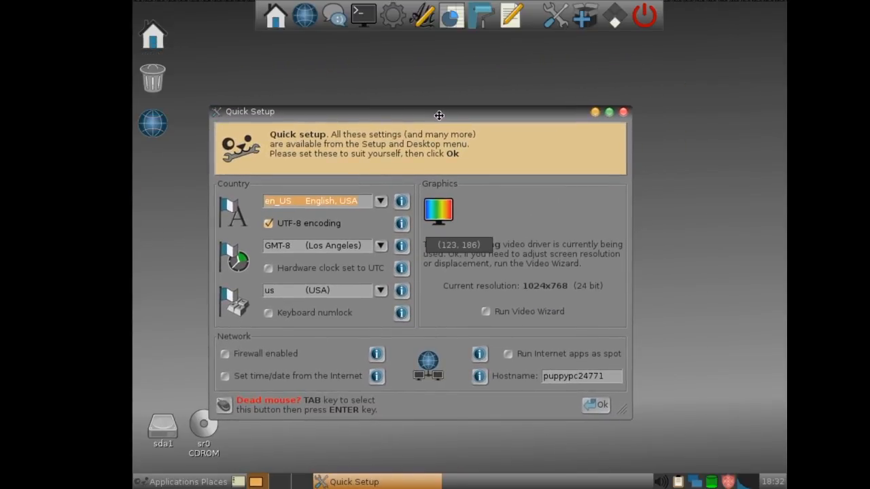
pyautogui.moveTo(439, 114); pyautogui.dragTo(443, 111)
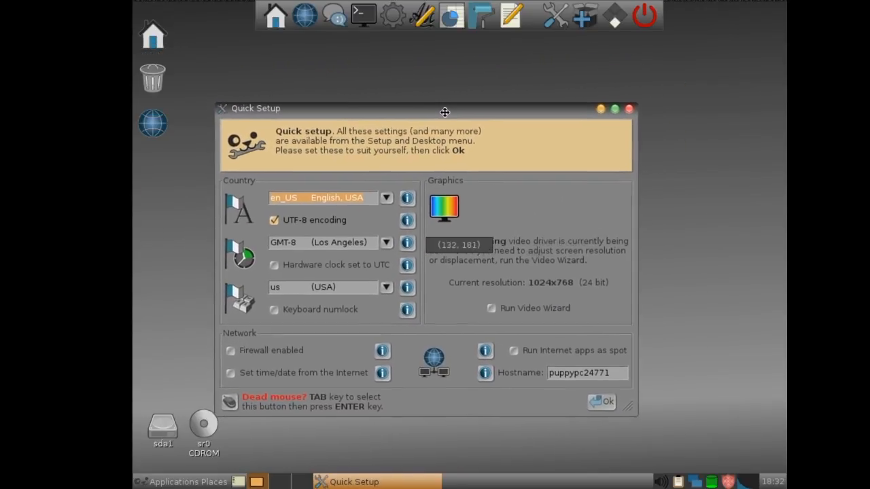
pyautogui.moveTo(444, 109); pyautogui.dragTo(490, 98)
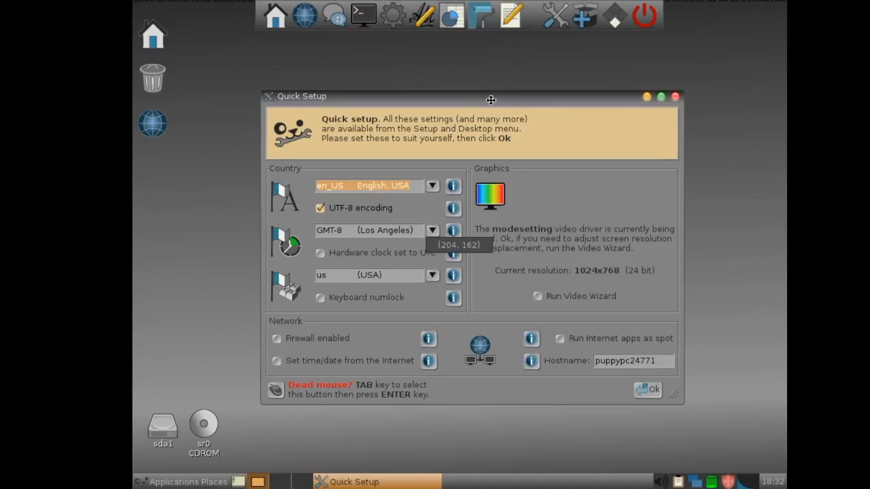
pyautogui.moveTo(491, 96); pyautogui.dragTo(372, 41)
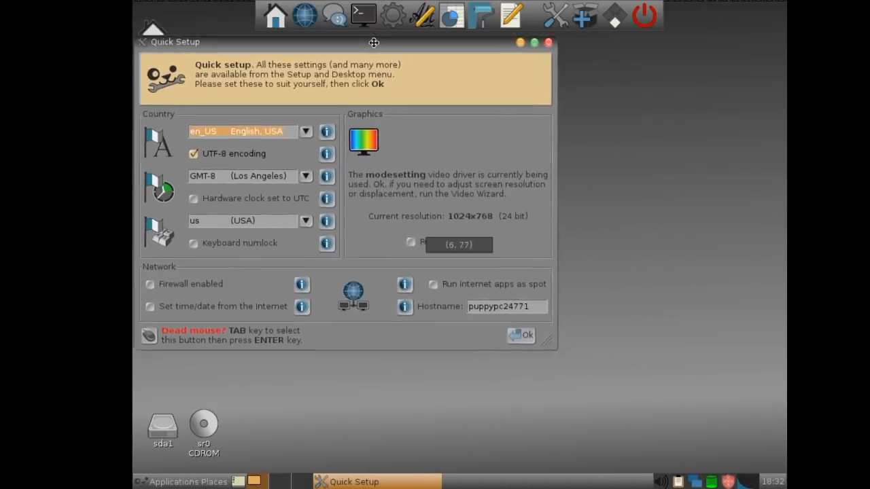
pyautogui.moveTo(372, 41); pyautogui.dragTo(702, 165)
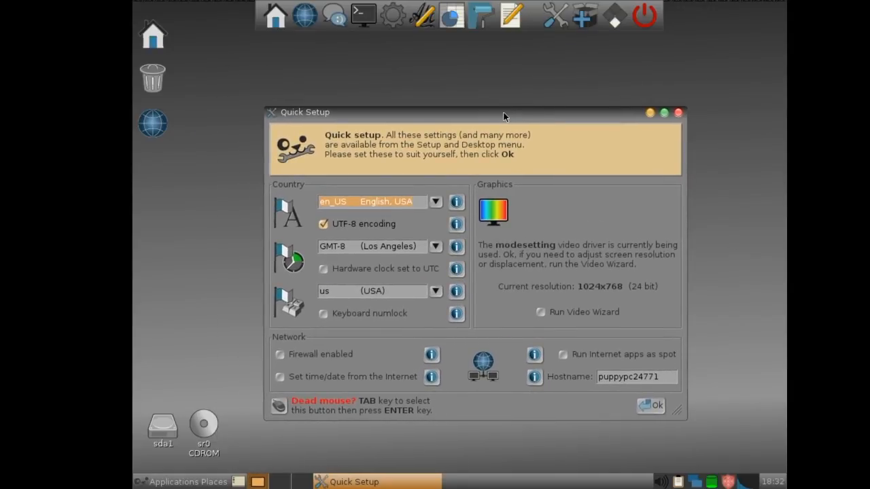
pyautogui.moveTo(465, 107)
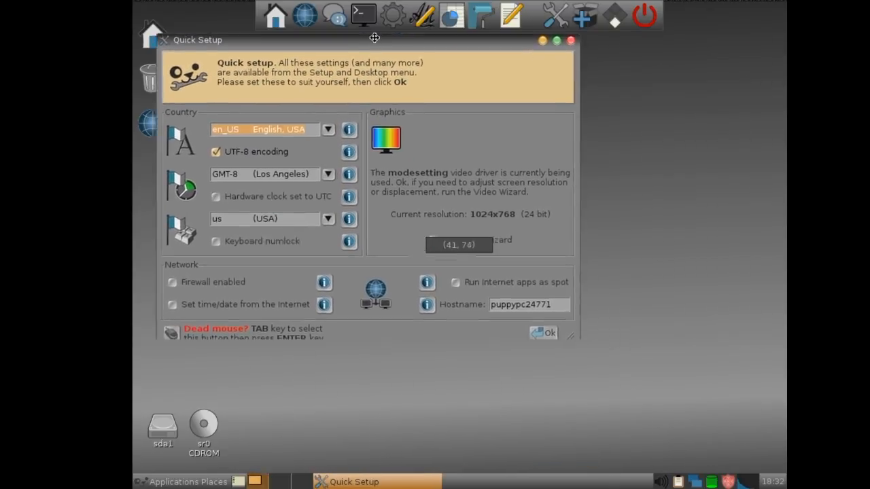
pyautogui.moveTo(374, 39); pyautogui.dragTo(500, 76)
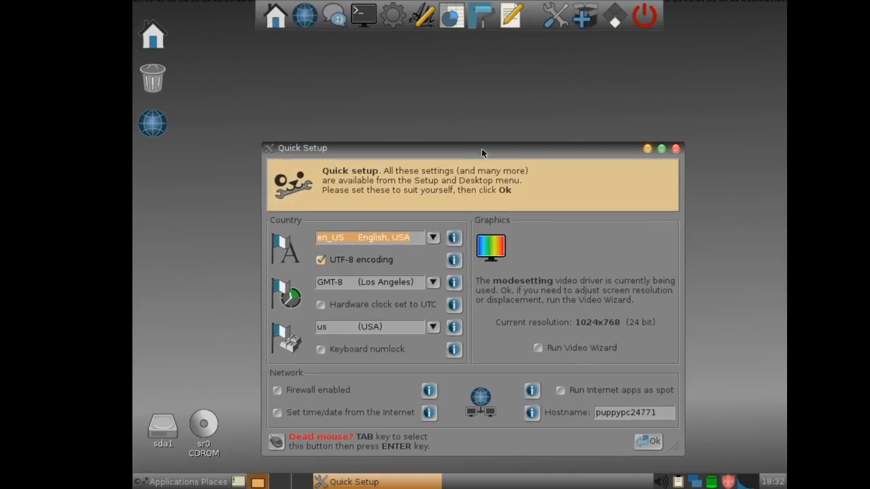
# Apply the Bright Mouse global theme for a light desktop and close pTheme
pyautogui.click(166, 481)
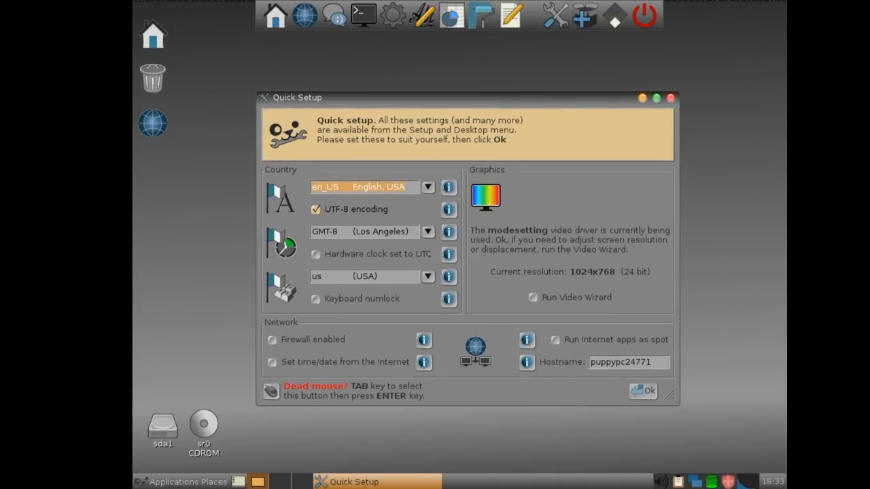
pyautogui.click(188, 481)
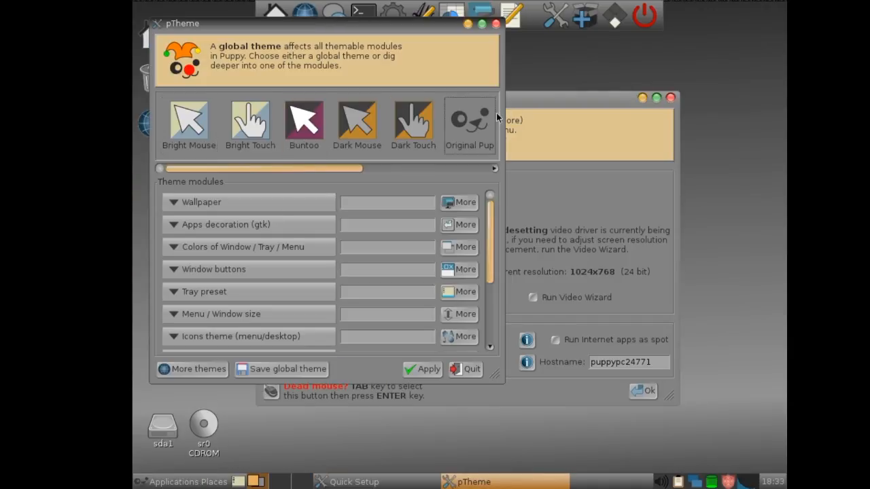
pyautogui.click(421, 370)
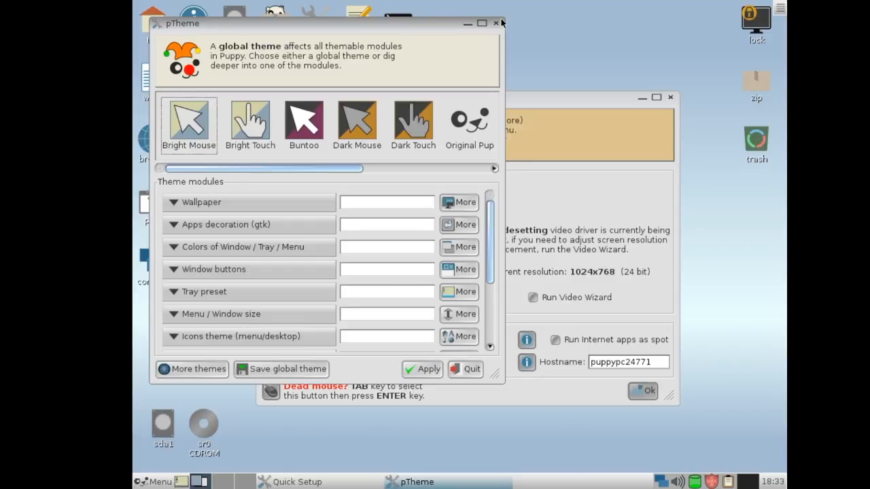
pyautogui.click(494, 22)
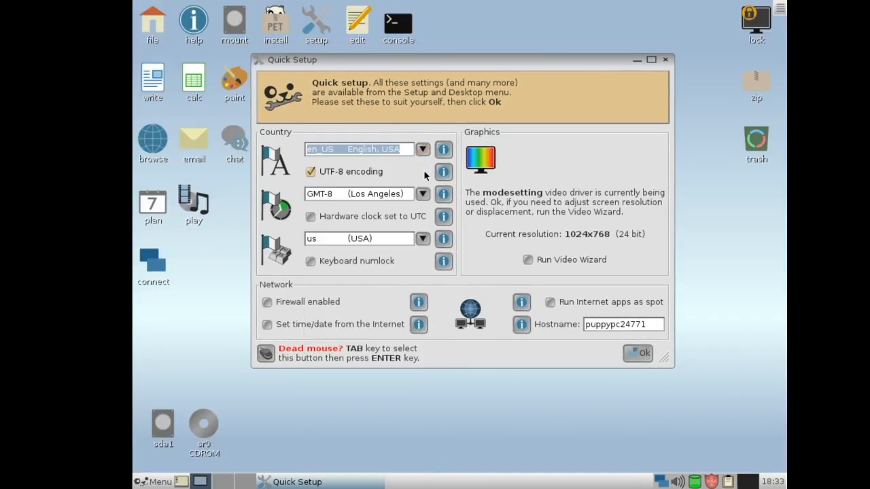
pyautogui.moveTo(424, 196)
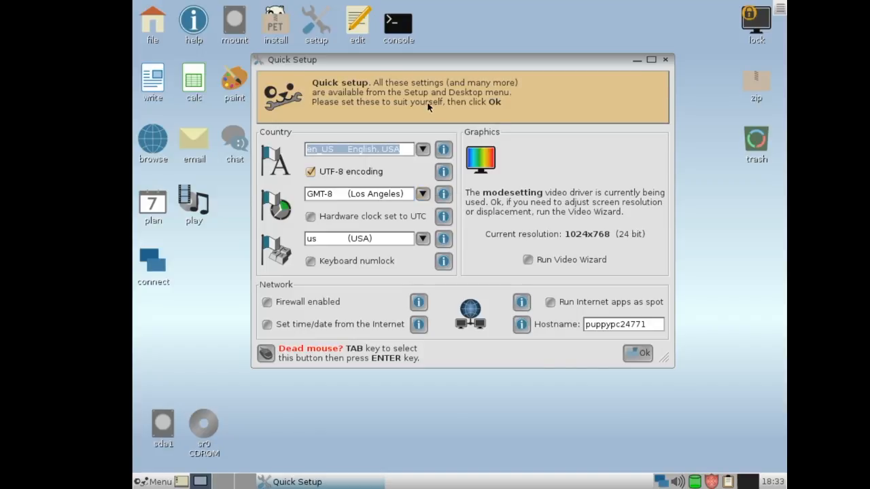
pyautogui.moveTo(405, 84)
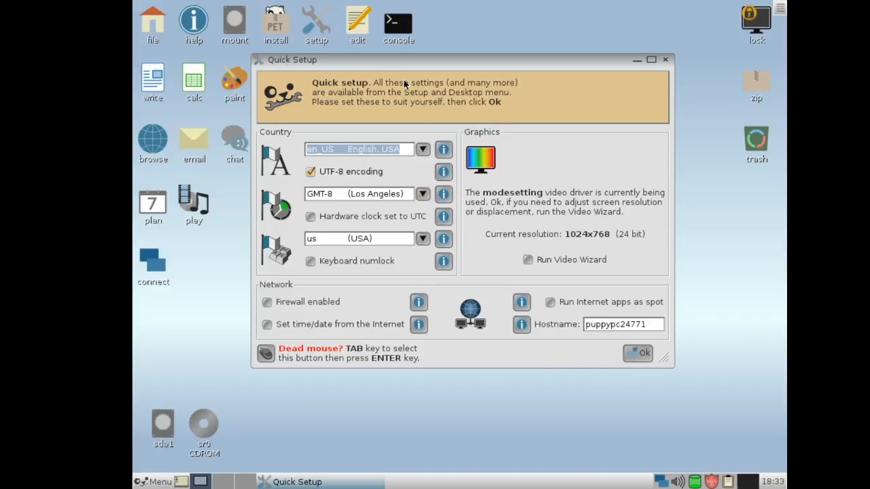
pyautogui.moveTo(353, 63)
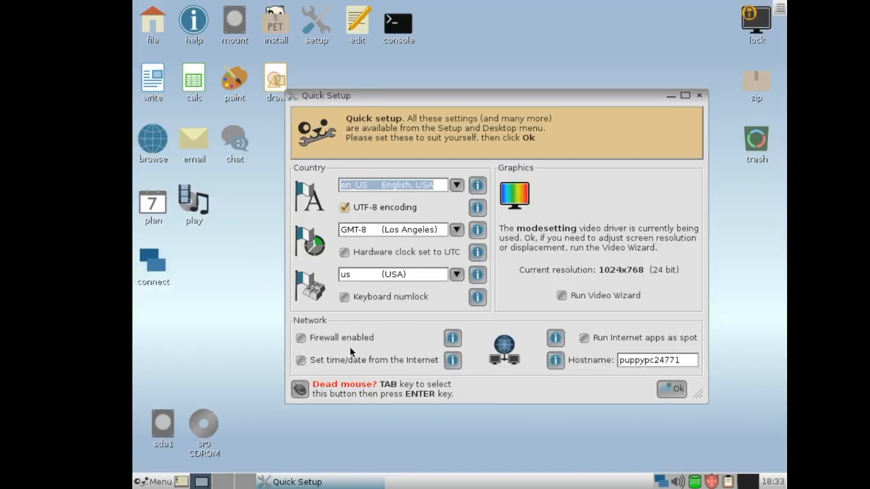
# Close Quick Setup with its defaults and dismiss the Welcome window that follows
pyautogui.click(671, 388)
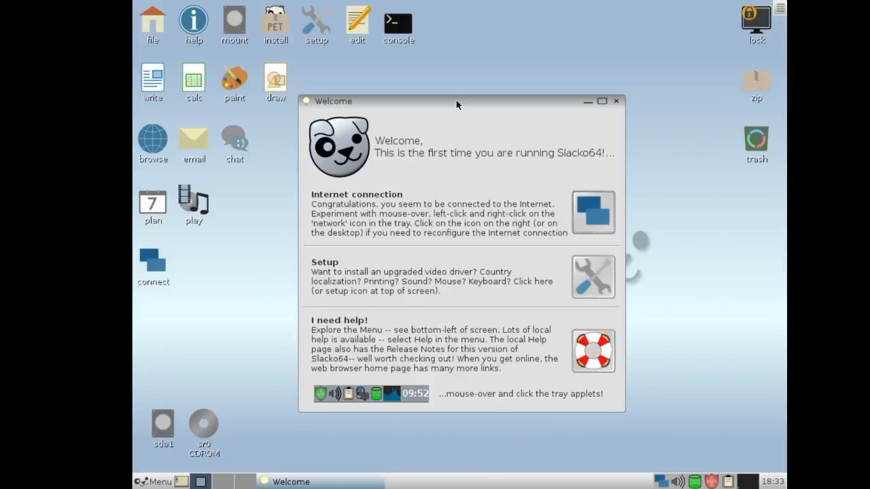
pyautogui.moveTo(614, 107)
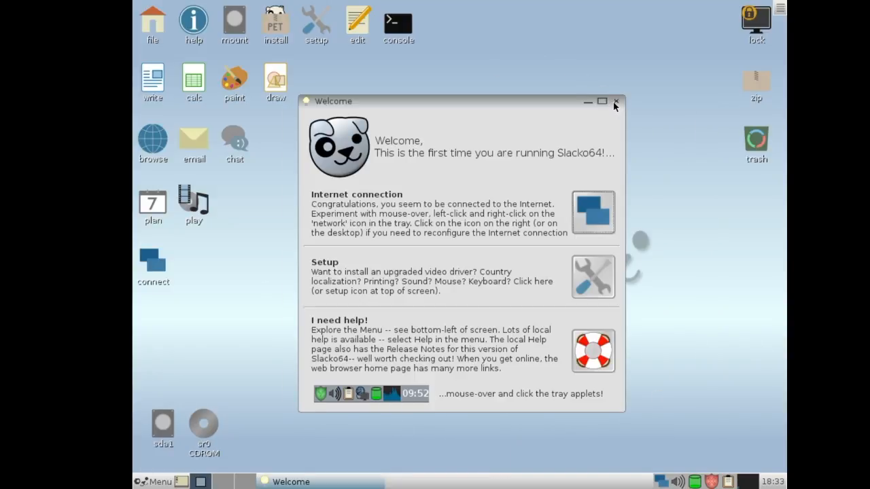
pyautogui.click(615, 101)
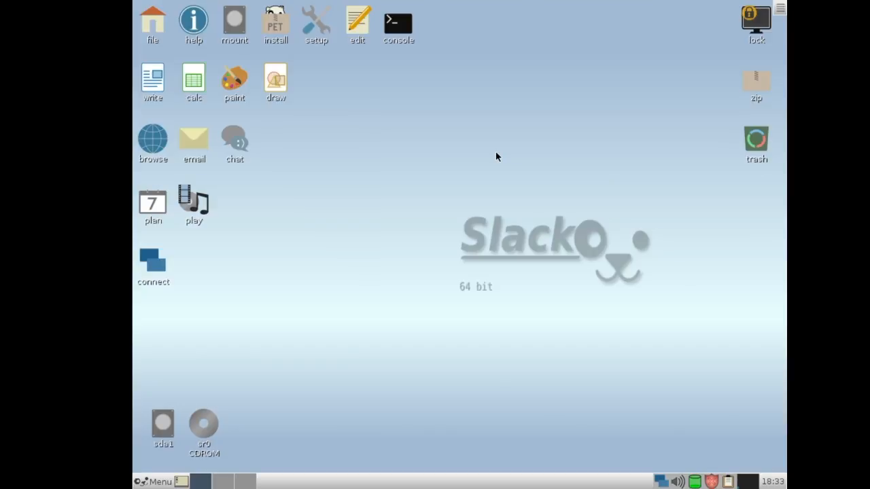
pyautogui.moveTo(396, 366)
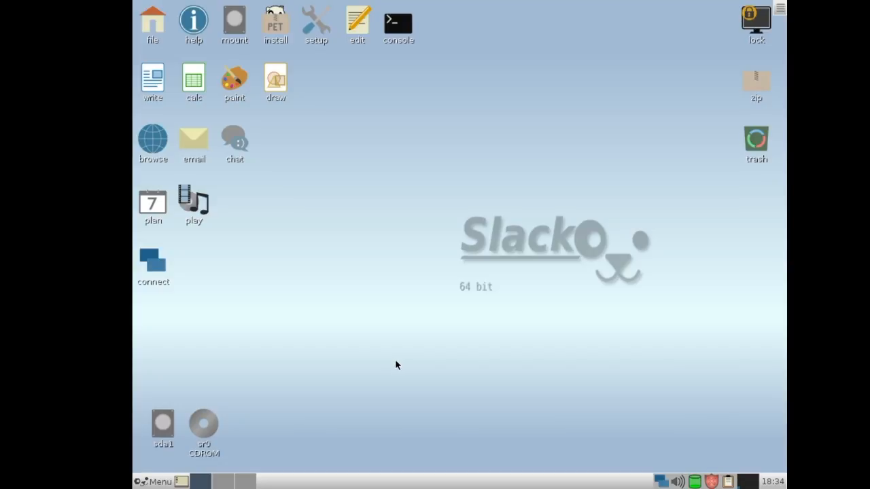
pyautogui.moveTo(435, 300)
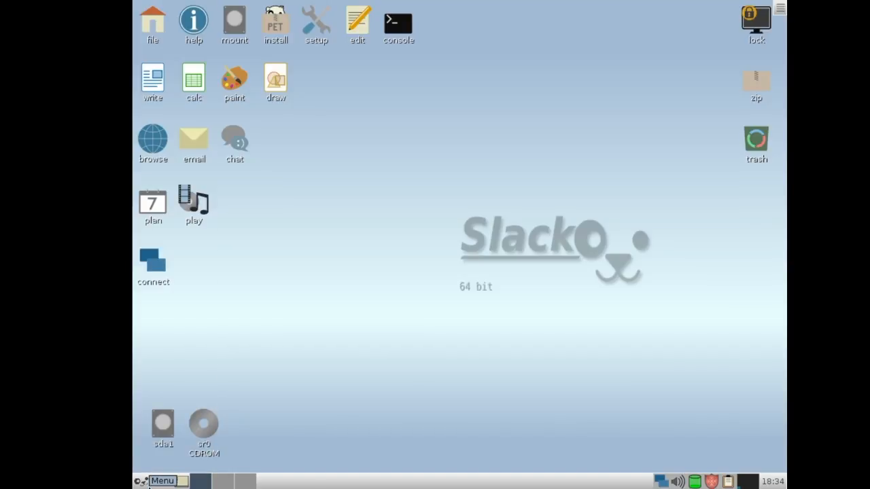
pyautogui.moveTo(475, 280)
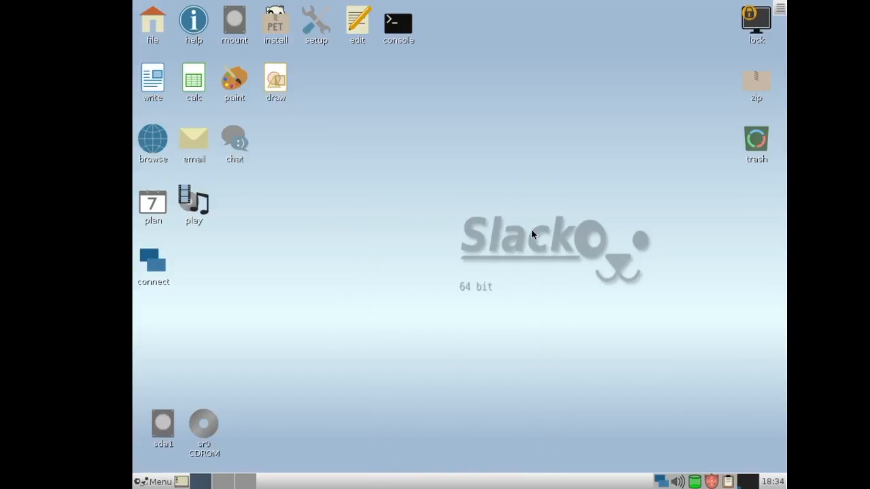
pyautogui.moveTo(152, 20)
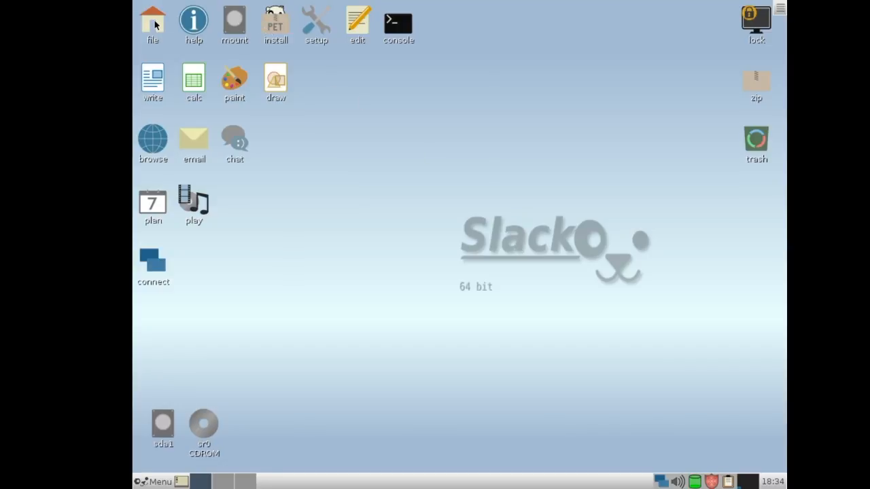
pyautogui.moveTo(484, 41)
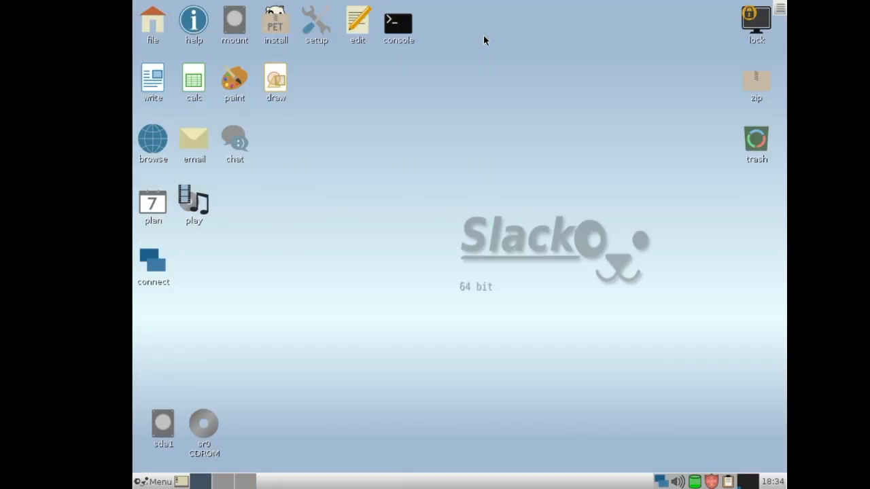
pyautogui.click(156, 481)
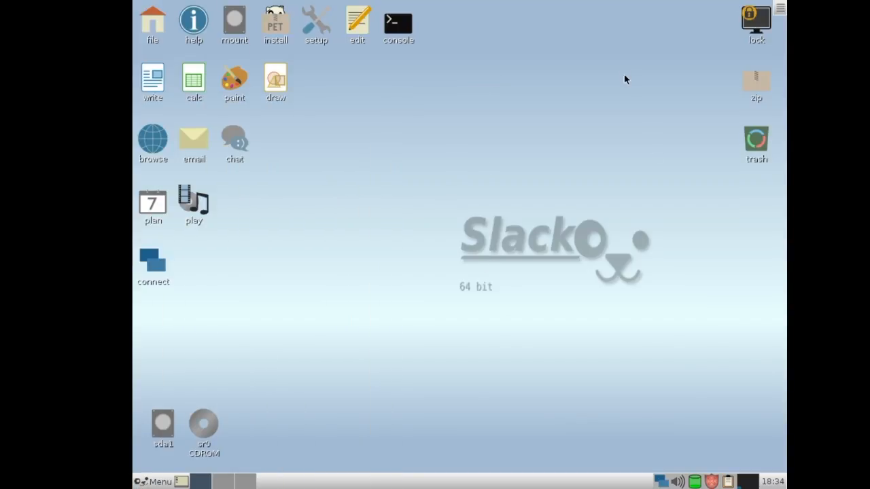
pyautogui.moveTo(621, 73)
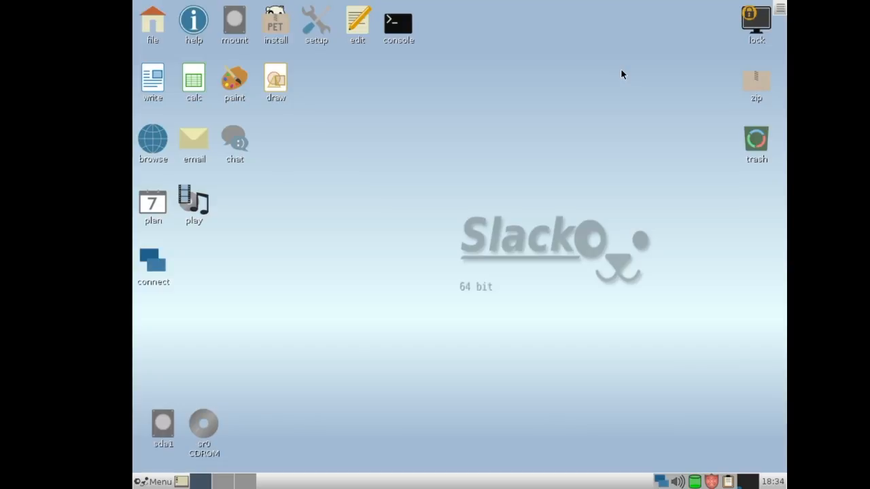
pyautogui.moveTo(391, 78)
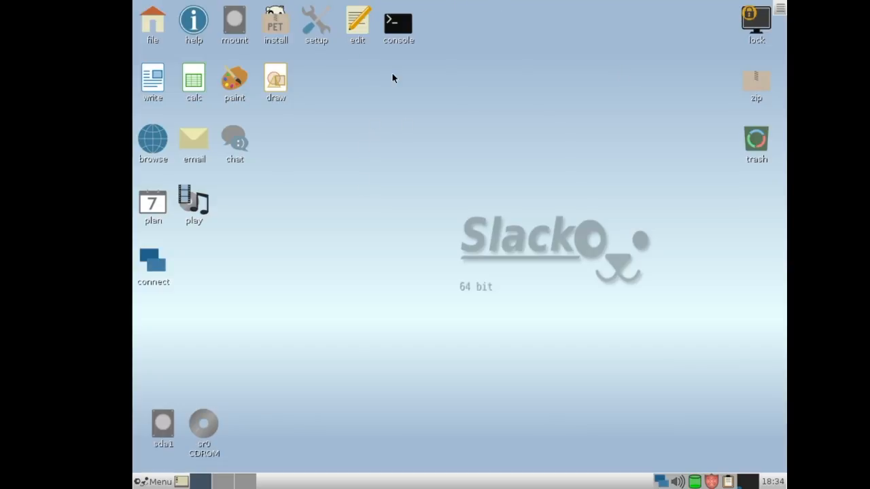
pyautogui.click(398, 22)
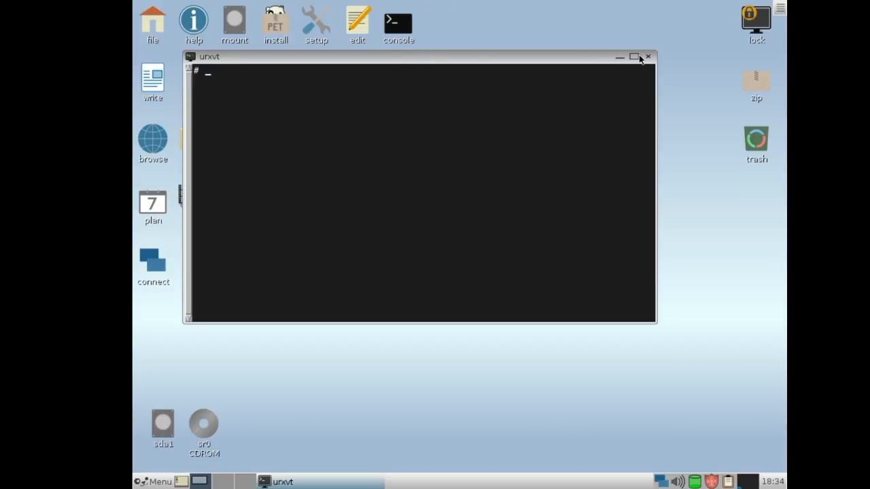
pyautogui.click(646, 57)
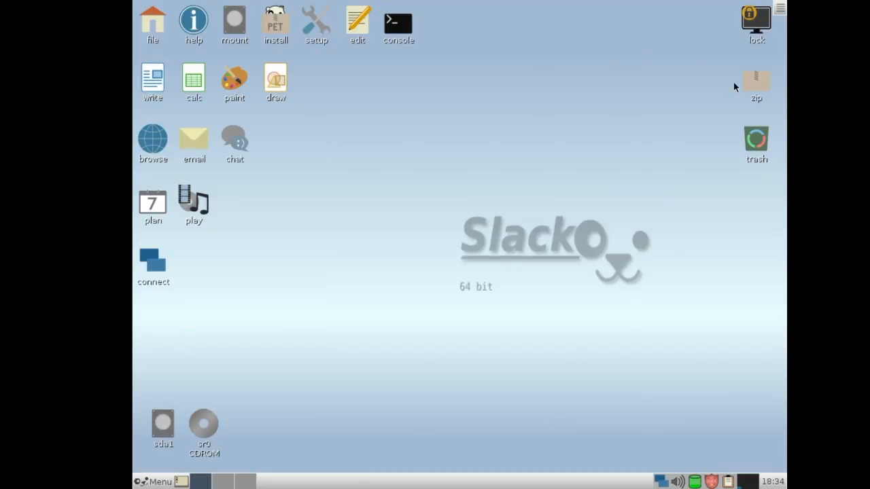
pyautogui.moveTo(601, 76)
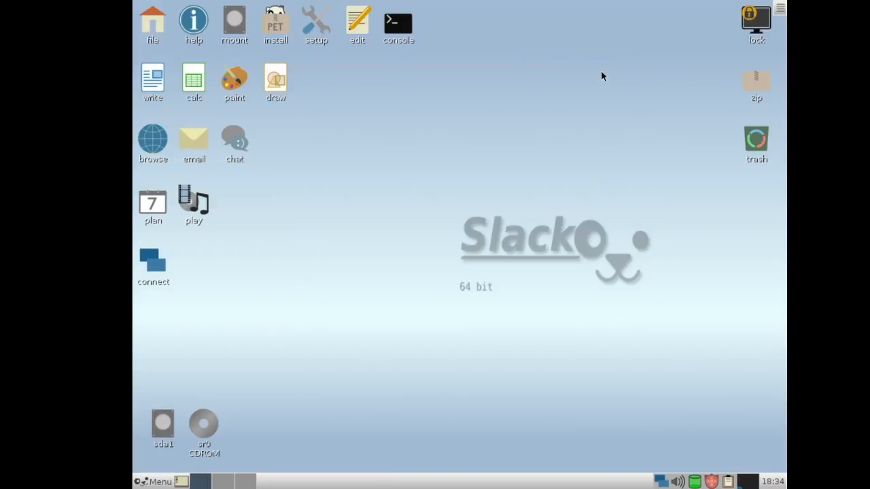
pyautogui.moveTo(581, 179)
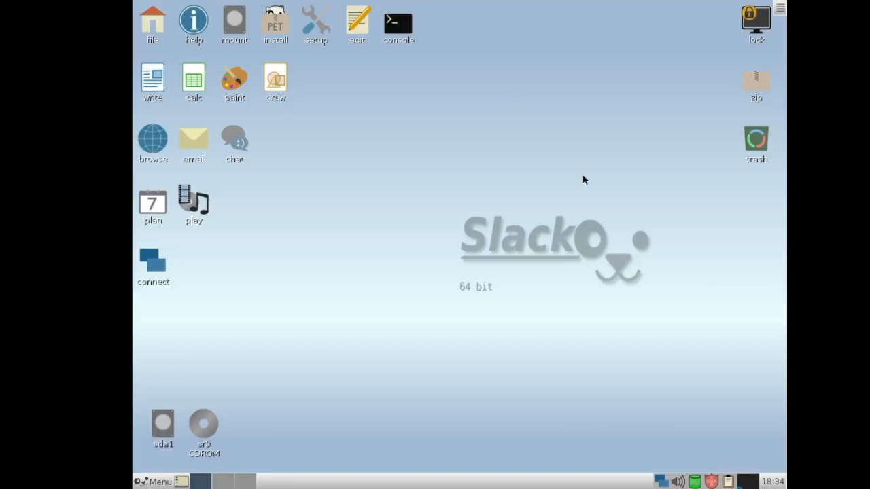
# Launch Puppy Package Manager and browse the Filesystem then Document package categories
pyautogui.click(274, 24)
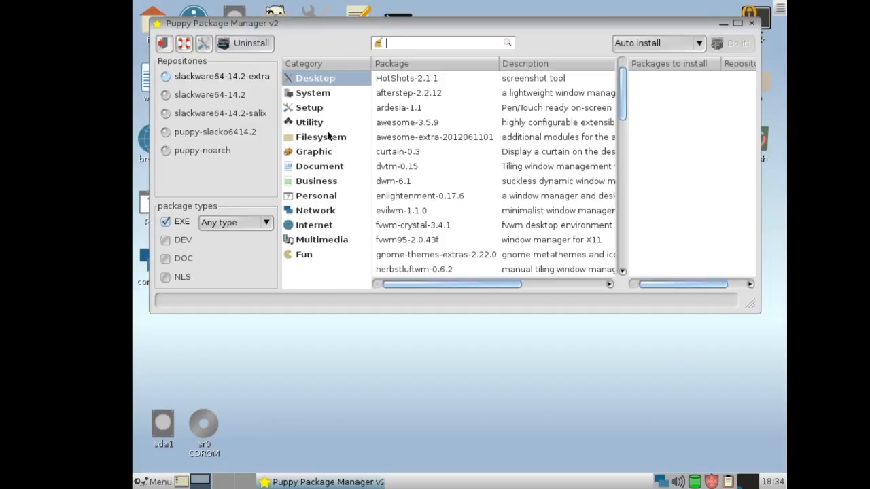
pyautogui.click(321, 136)
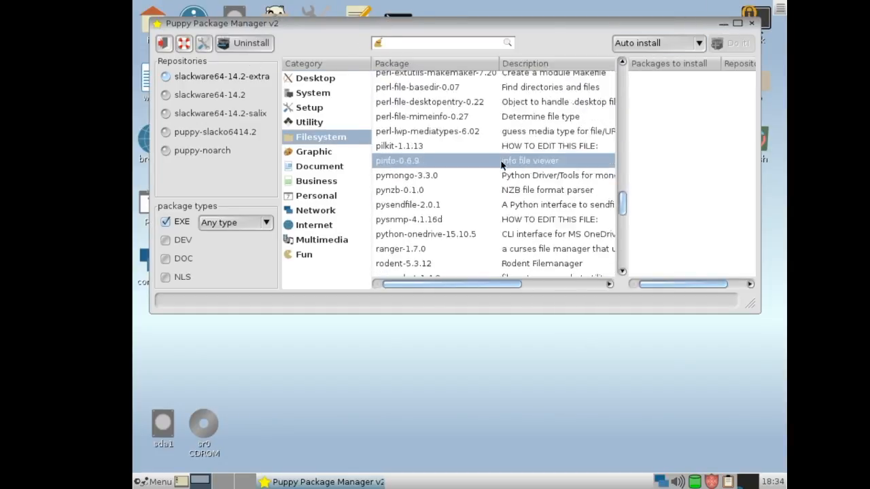
pyautogui.click(318, 166)
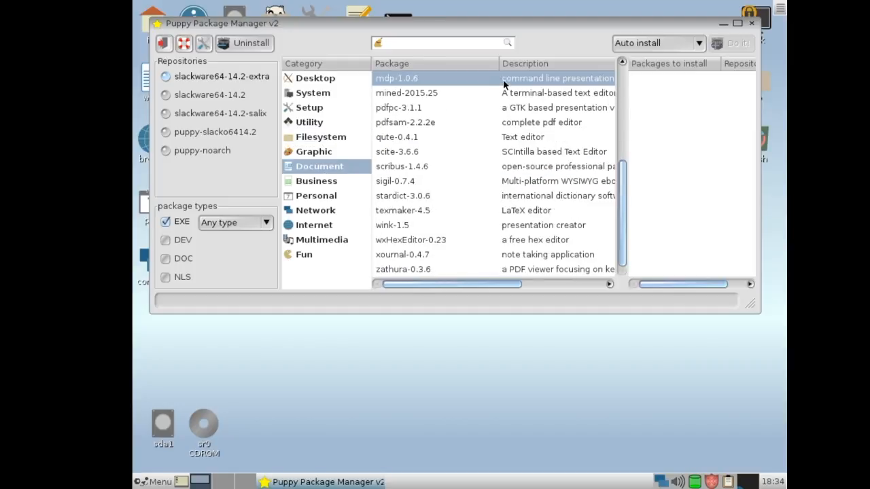
# Close Puppy Package Manager without installing anything and look around the desktop
pyautogui.click(750, 23)
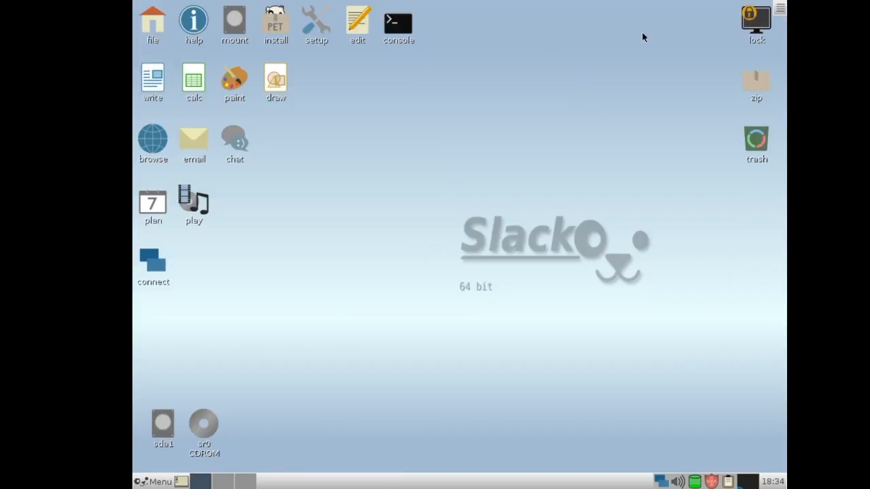
pyautogui.click(315, 20)
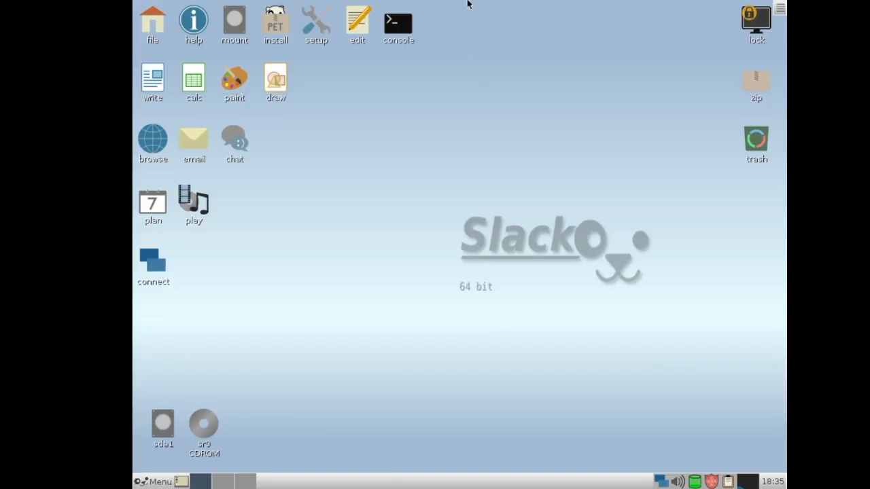
pyautogui.click(356, 20)
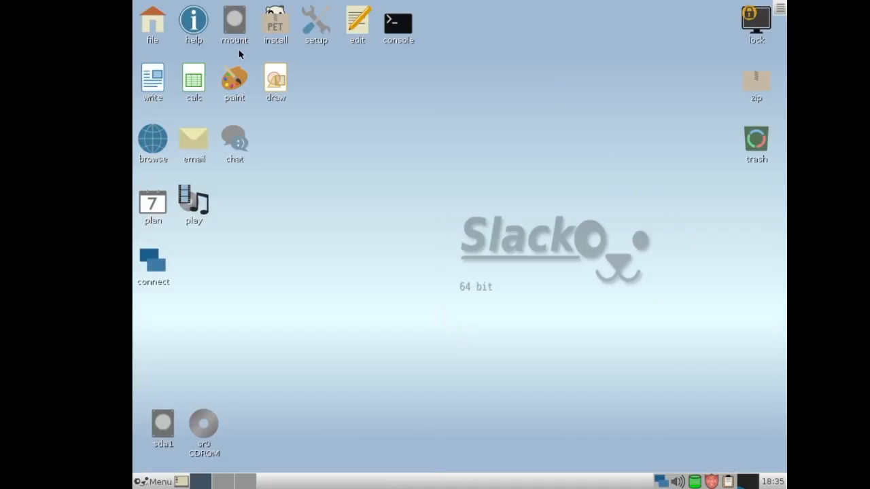
pyautogui.moveTo(182, 92)
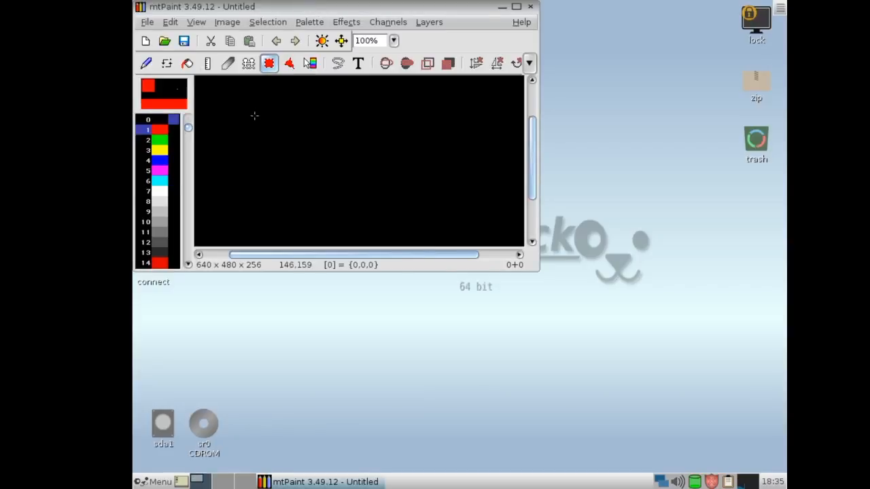
pyautogui.moveTo(253, 124); pyautogui.dragTo(367, 185)
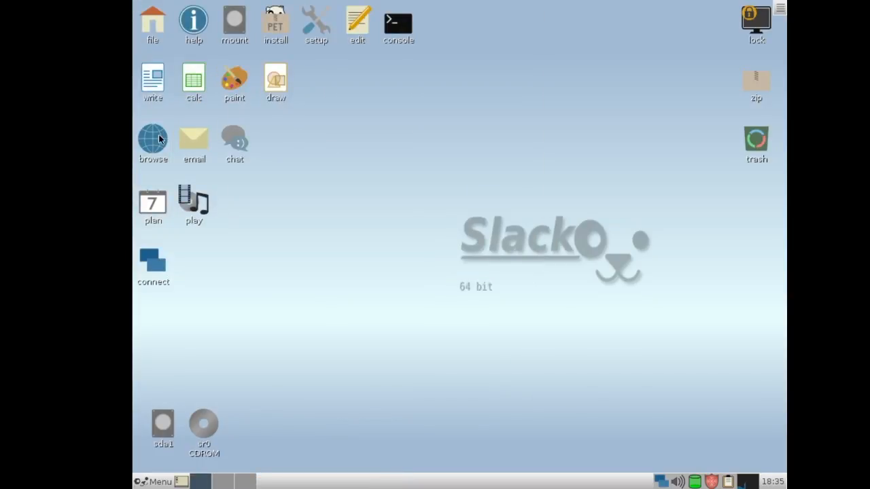
pyautogui.moveTo(212, 131)
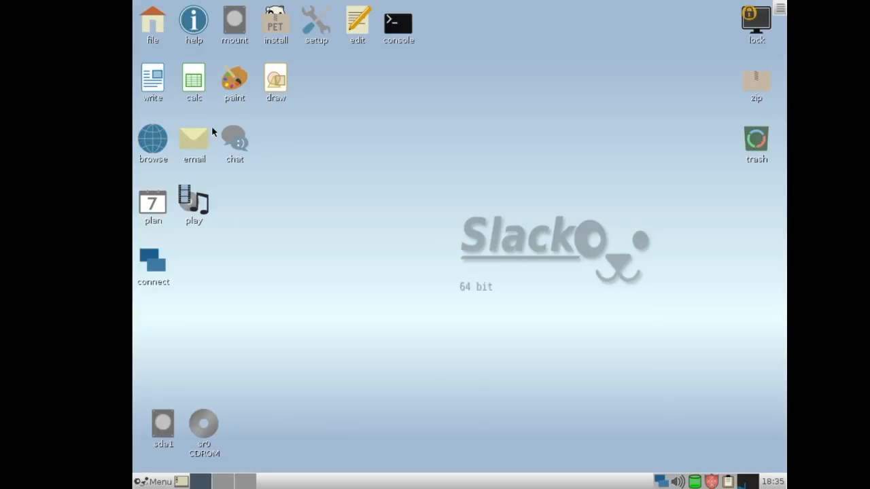
pyautogui.moveTo(204, 140)
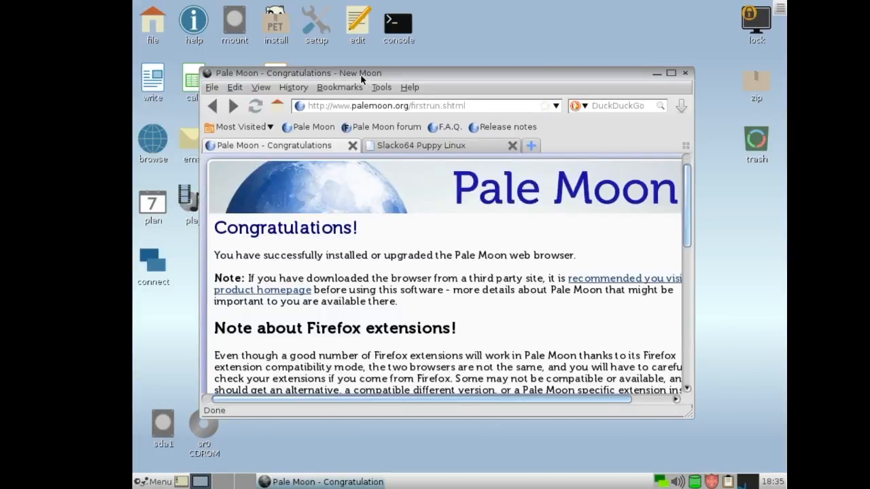
# Switch to the Slacko64 Puppy Linux jumping-off page and scroll down through it
pyautogui.scroll(-3)
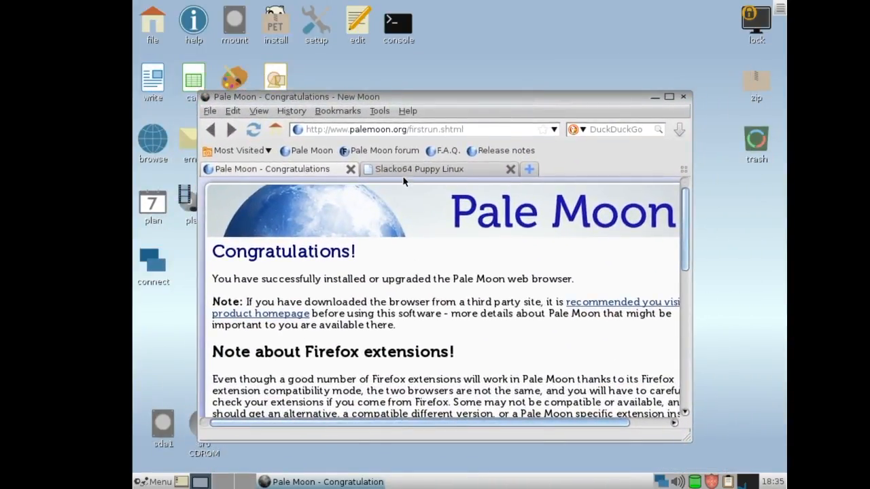
pyautogui.click(419, 168)
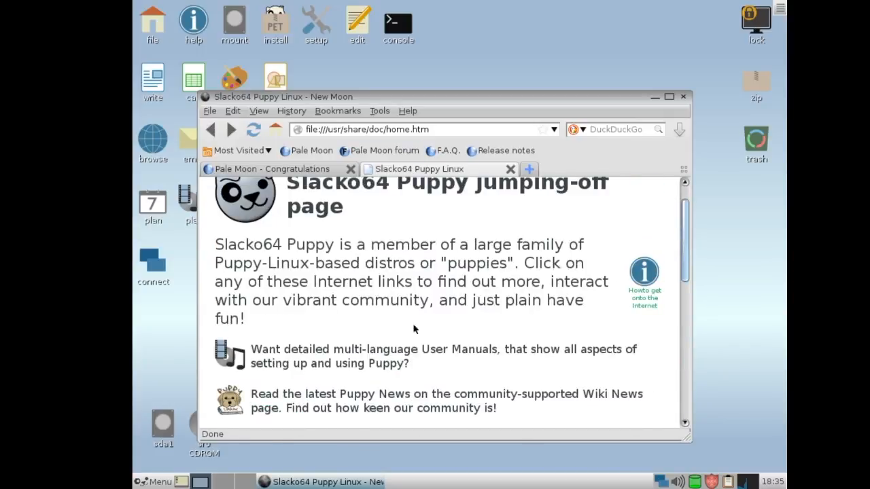
pyautogui.scroll(-3)
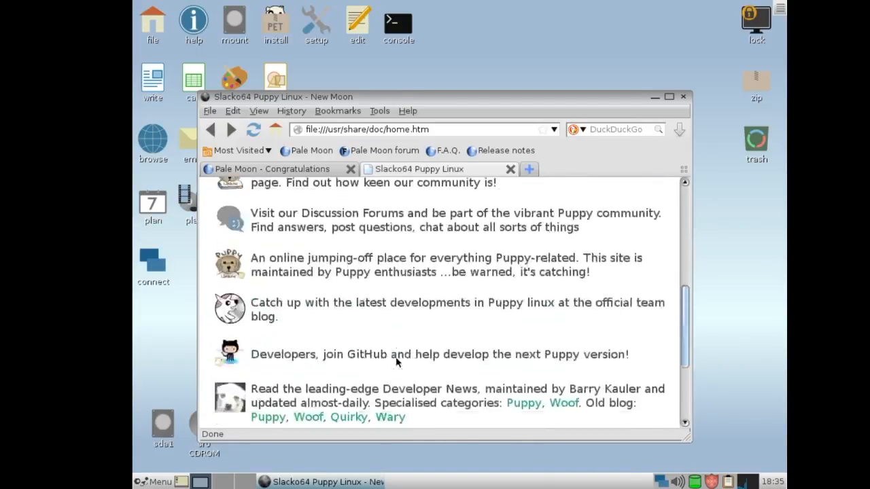
pyautogui.scroll(-3)
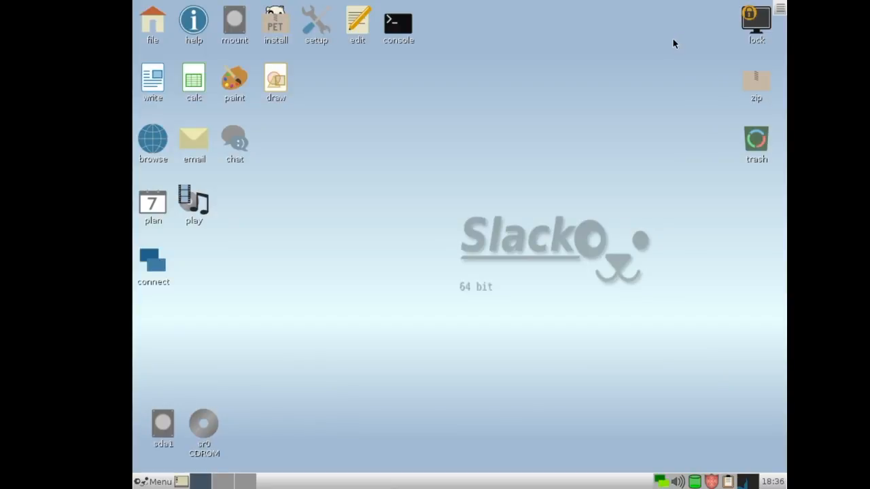
pyautogui.moveTo(209, 123)
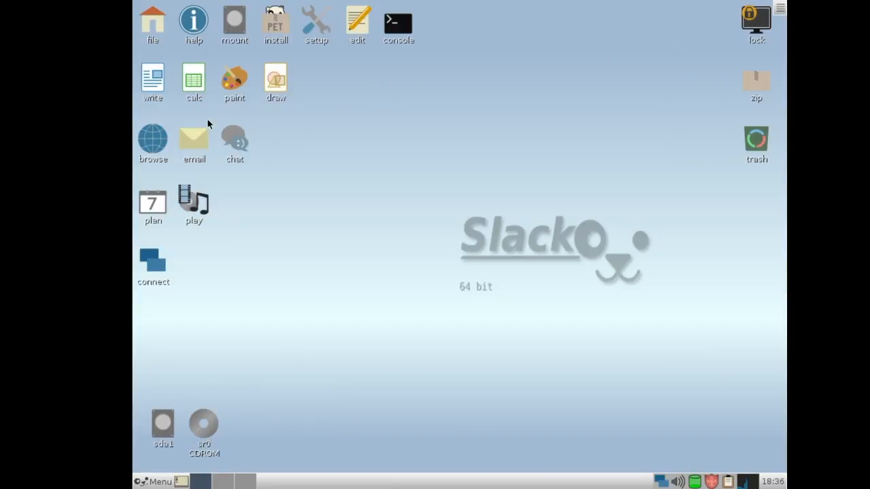
# Start Sylpheed, accept the default /root/Mail mailbox and cancel new account setup
pyautogui.click(193, 139)
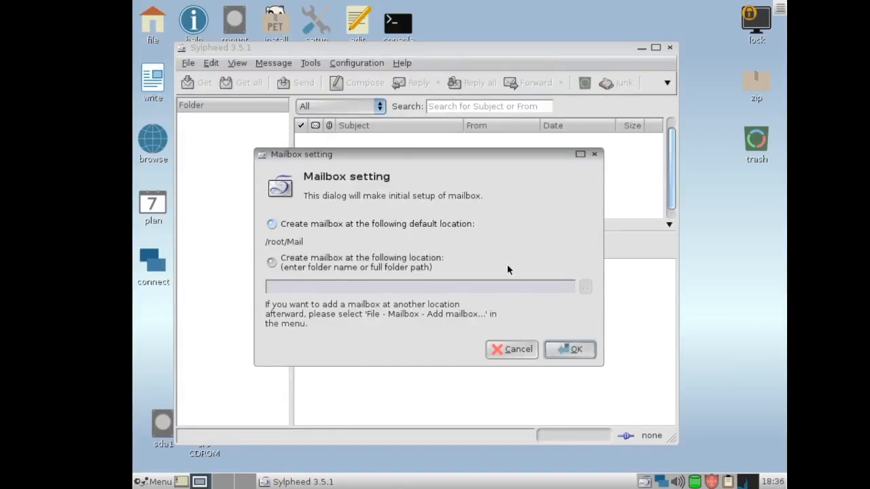
pyautogui.click(570, 348)
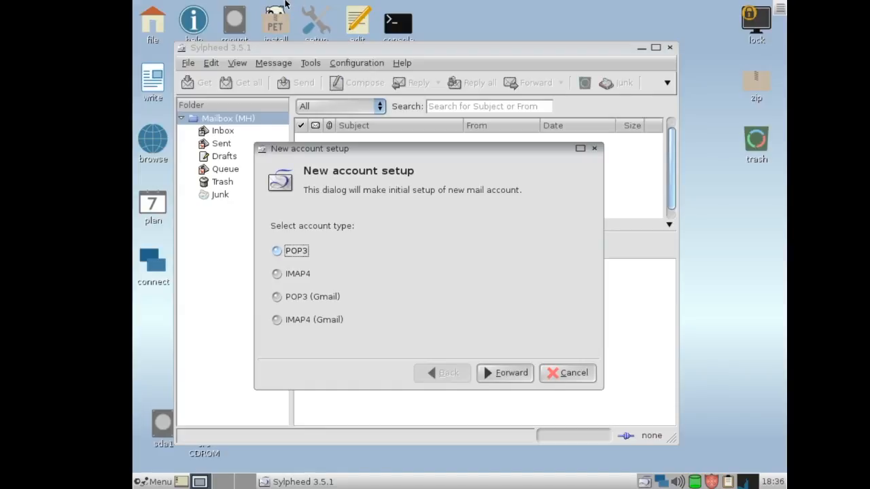
pyautogui.moveTo(554, 348)
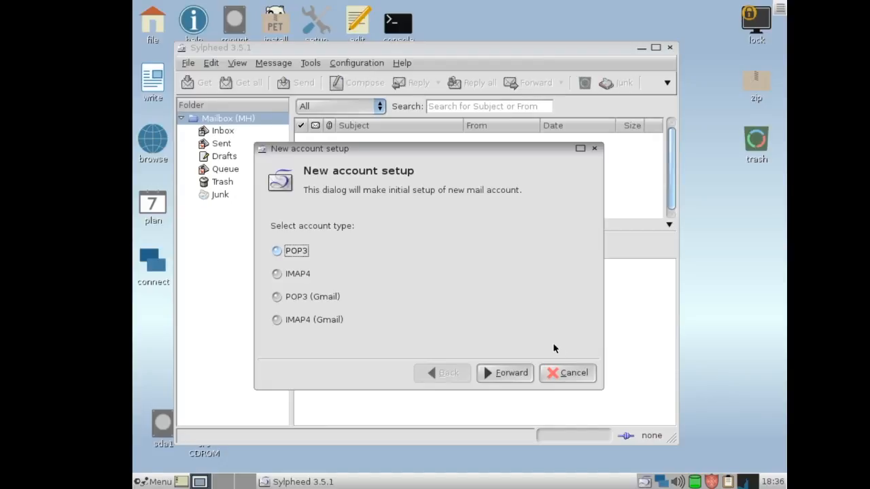
pyautogui.click(573, 372)
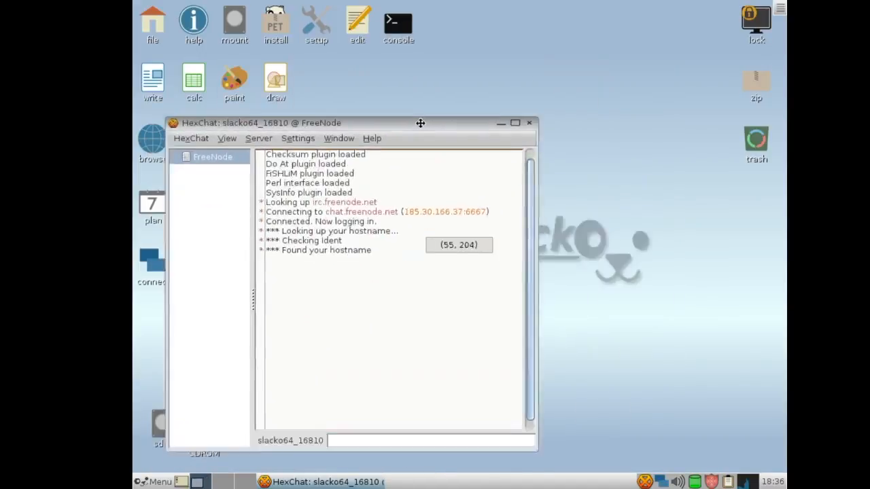
# Quit HexChat and confirm, leaving an empty desktop
pyautogui.click(530, 122)
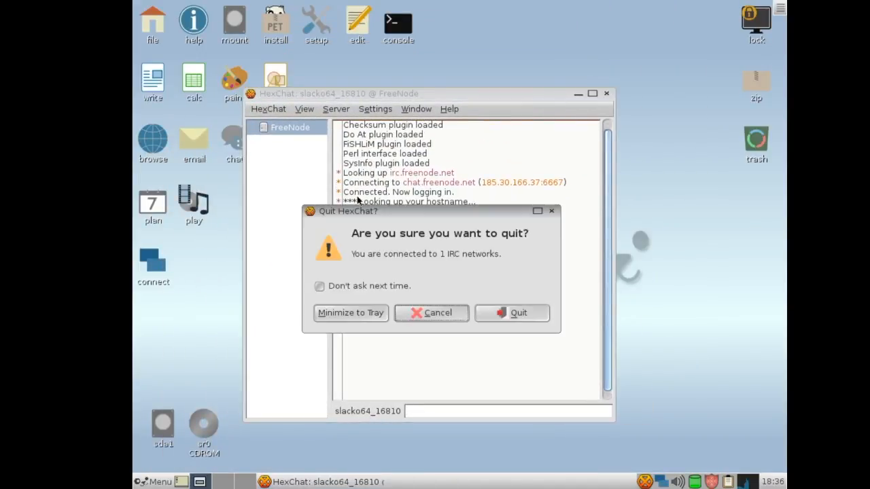
pyautogui.click(511, 313)
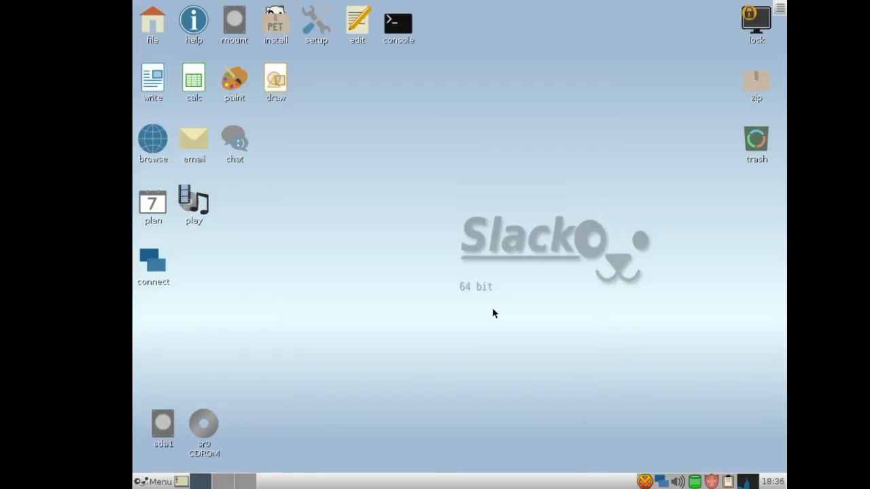
# Launch the Internet Connection Wizard from the connect desktop icon
pyautogui.click(192, 197)
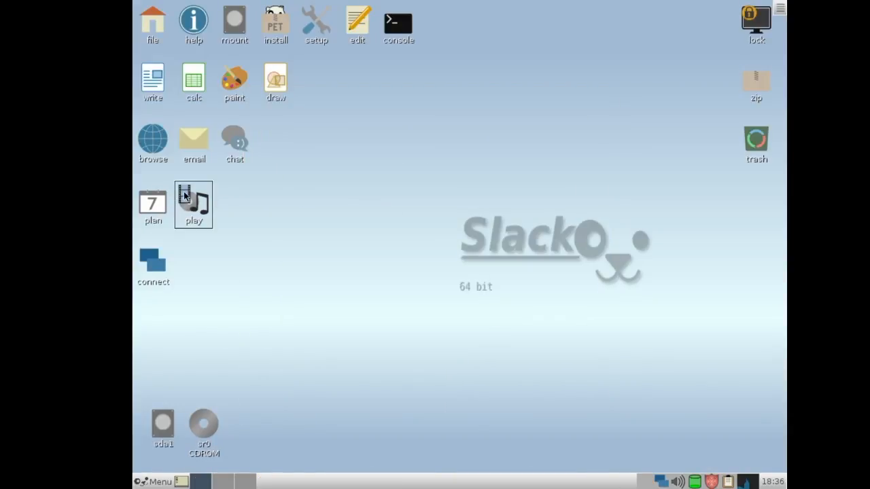
pyautogui.doubleClick(193, 197)
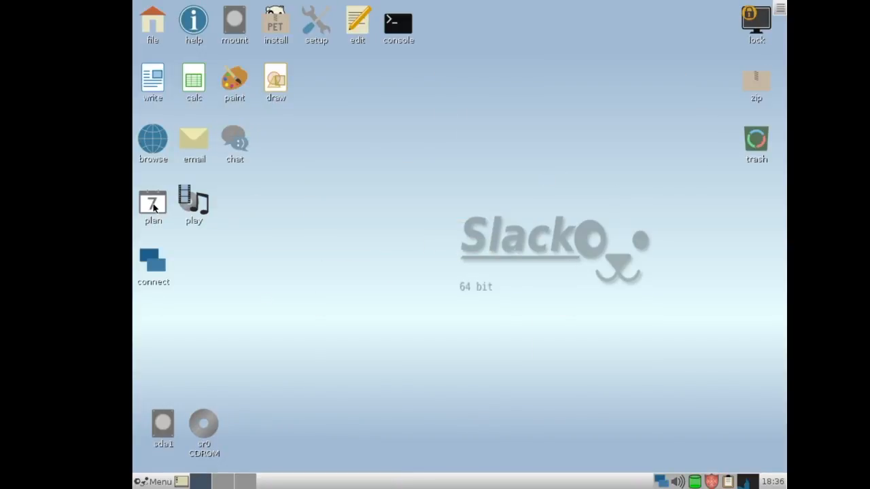
pyautogui.doubleClick(152, 201)
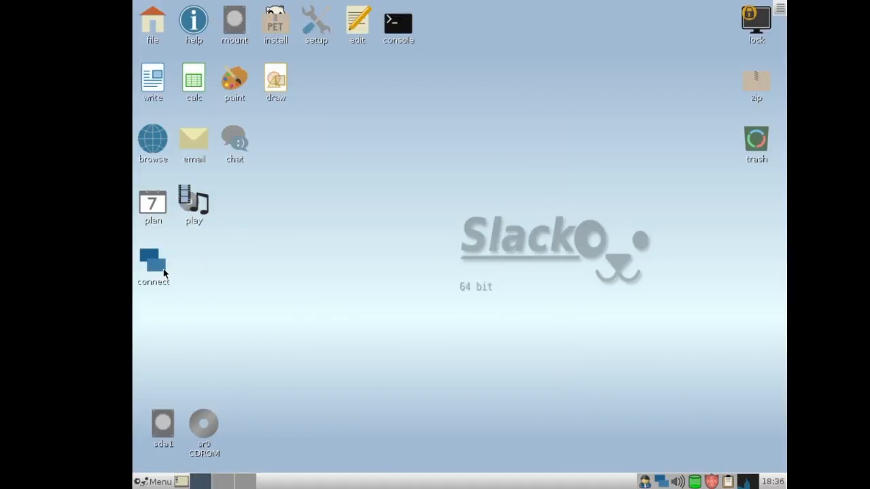
pyautogui.doubleClick(152, 264)
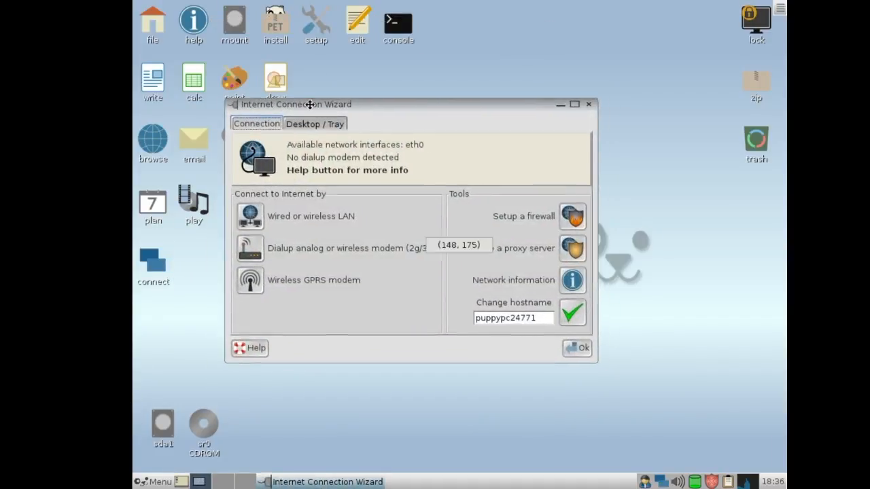
# Close the Internet Connection Wizard without configuring anything
pyautogui.click(587, 103)
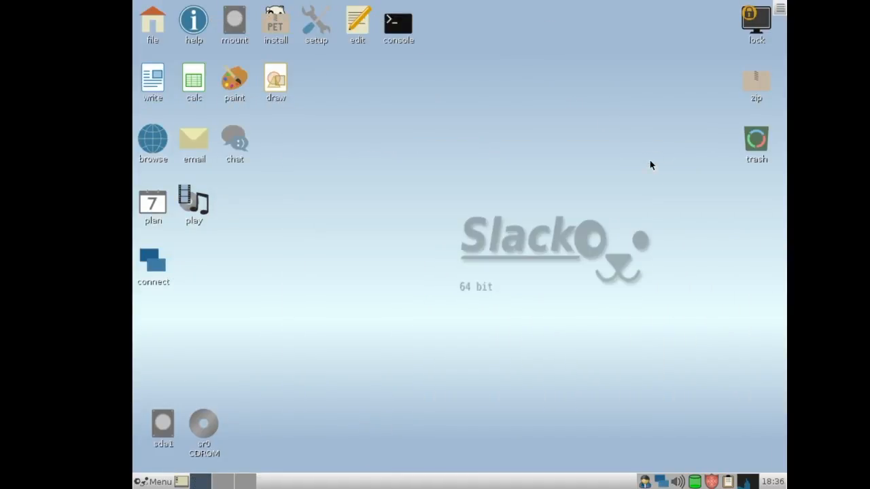
pyautogui.moveTo(464, 182)
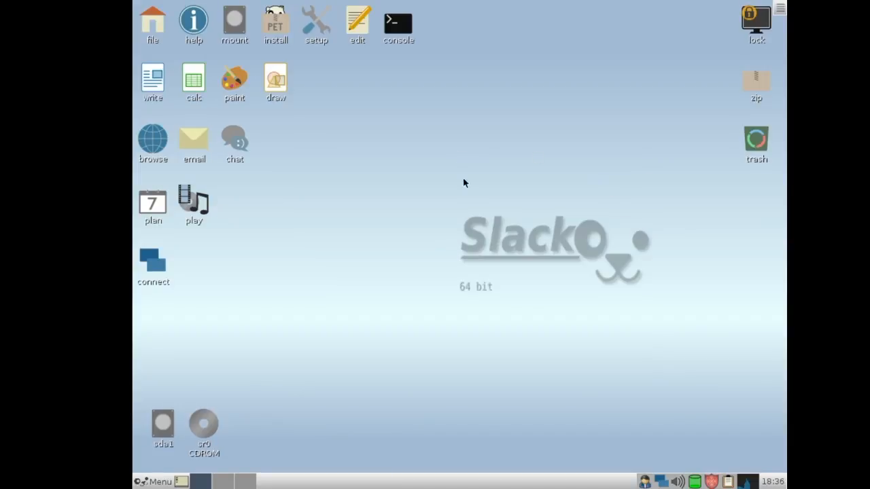
pyautogui.click(356, 20)
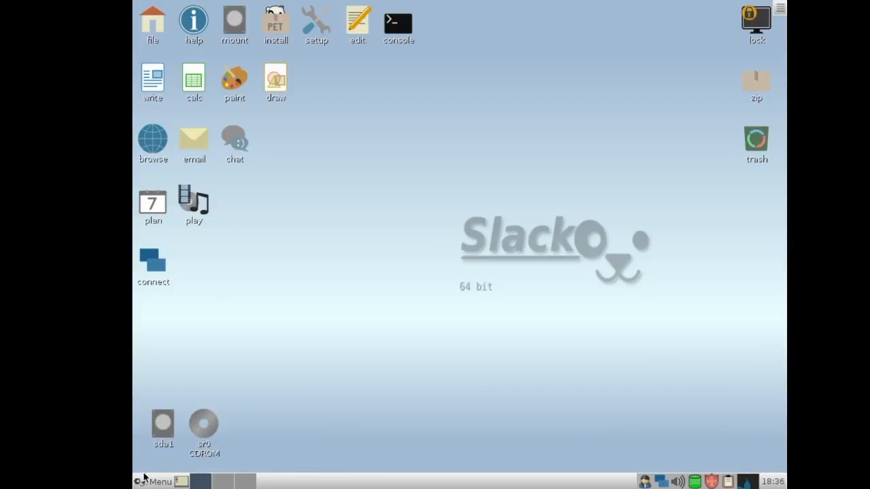
# Bring up the main menu's Setup submenu listing wizards such as Xorg Video Wizard
pyautogui.click(155, 481)
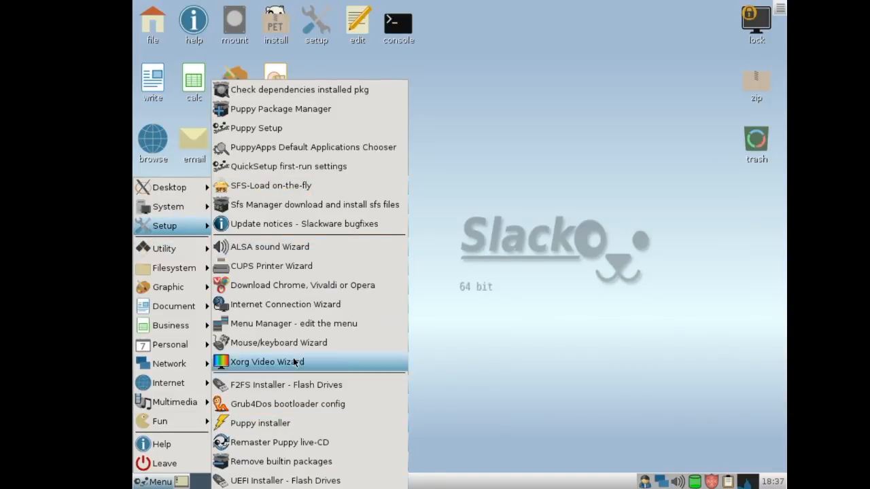
pyautogui.moveTo(303, 443)
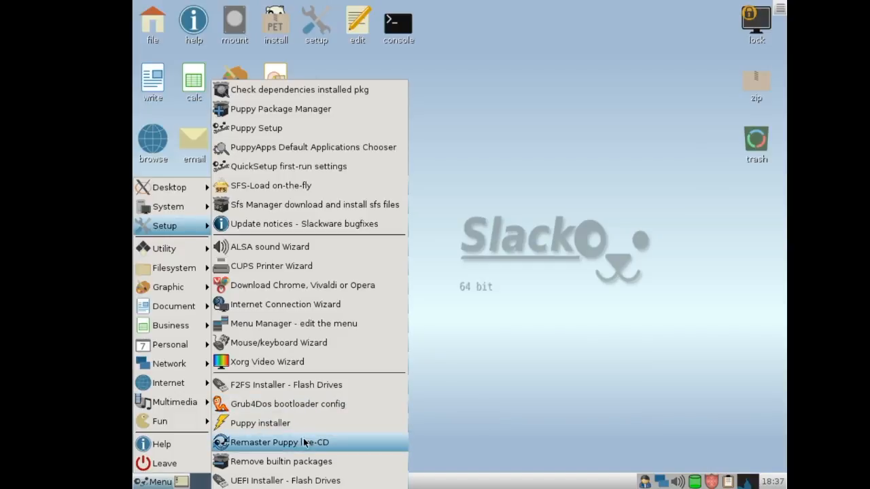
pyautogui.moveTo(280, 462)
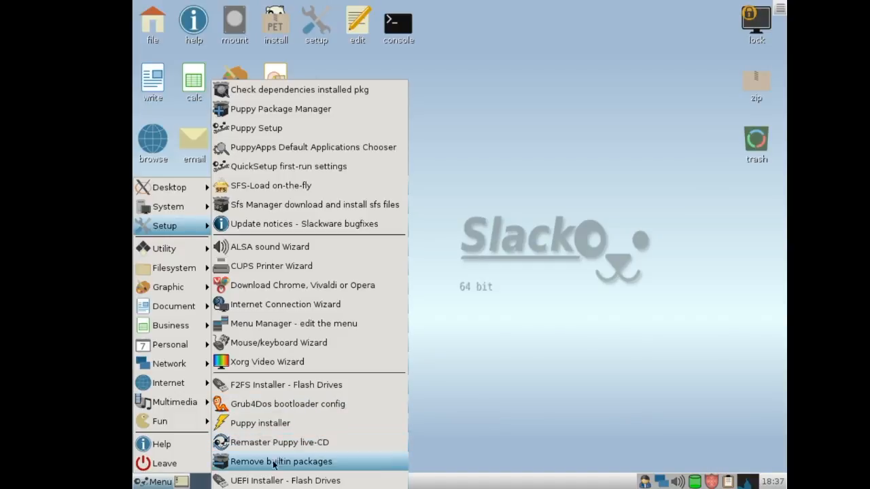
pyautogui.moveTo(279, 443)
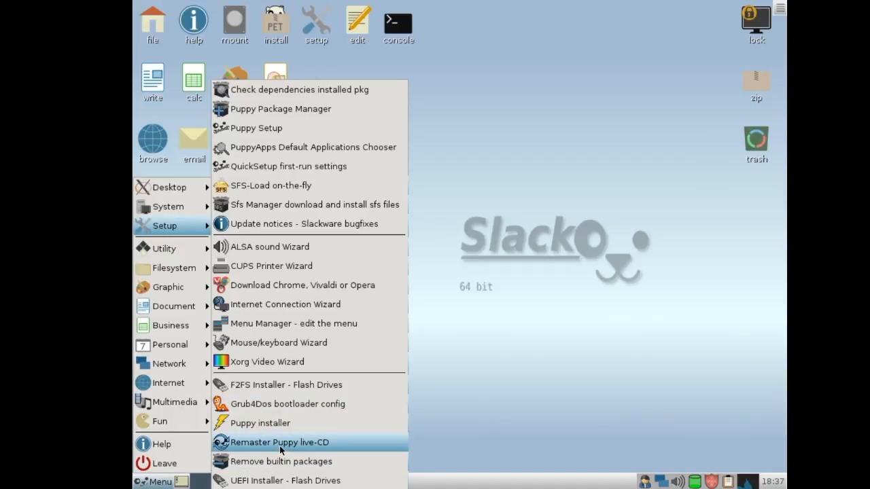
pyautogui.moveTo(397, 437)
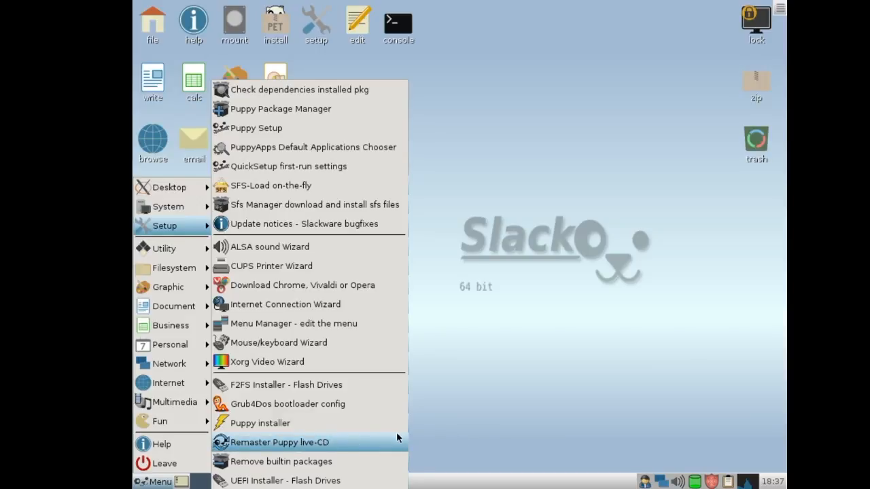
pyautogui.moveTo(292, 361)
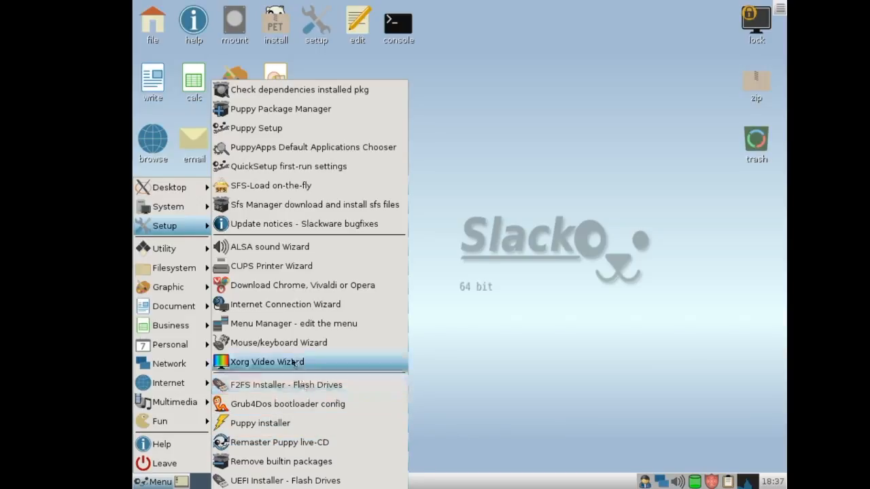
# View the Chrome, Vivaldi and Opera download dialog, then cancel without installing
pyautogui.click(267, 362)
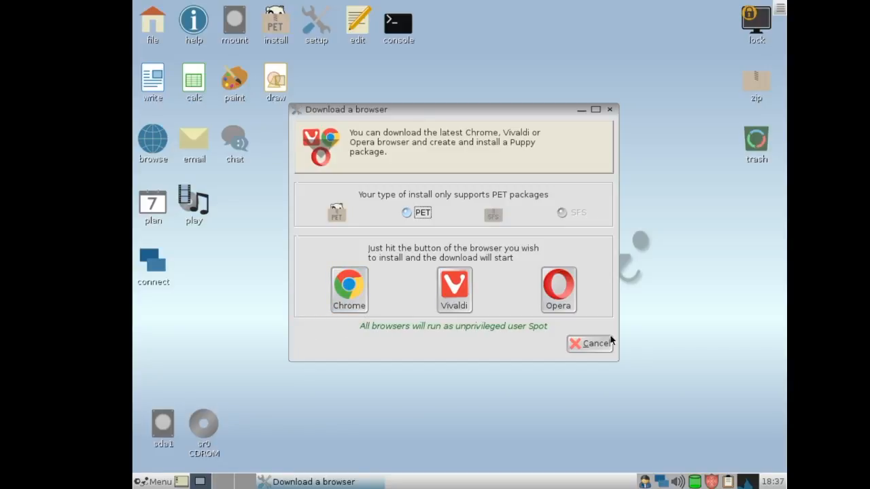
pyautogui.moveTo(638, 93)
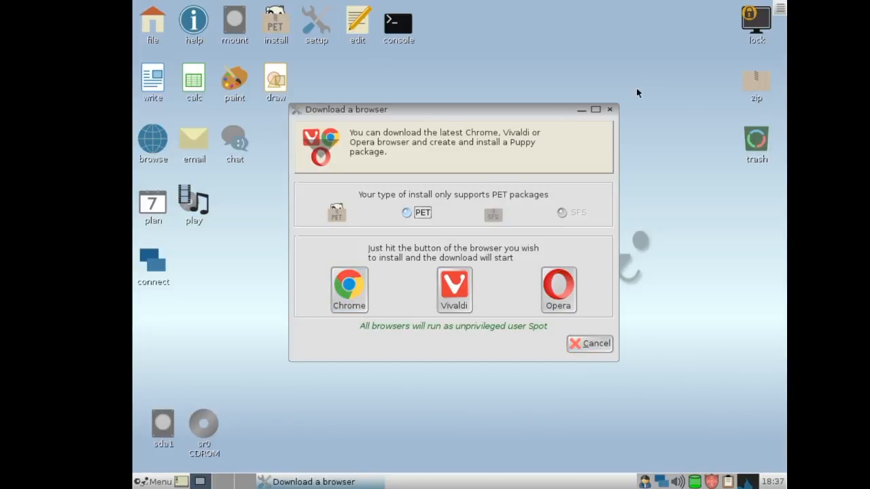
pyautogui.click(156, 481)
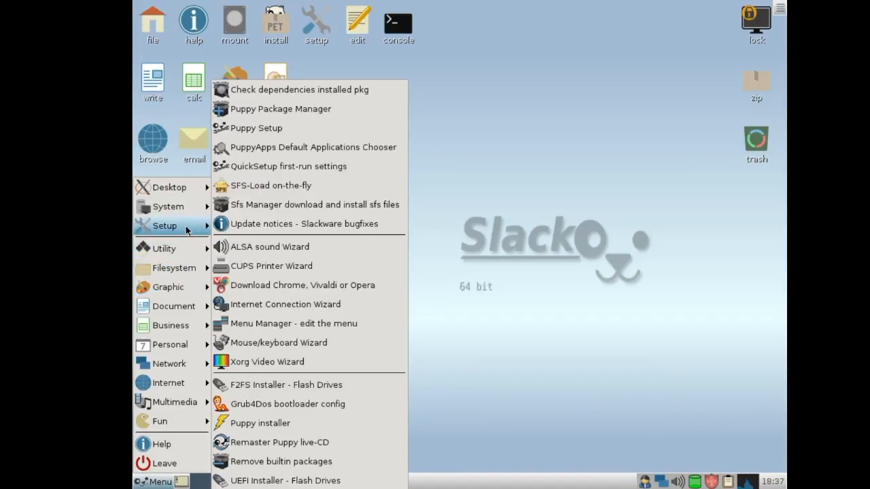
pyautogui.moveTo(307, 57)
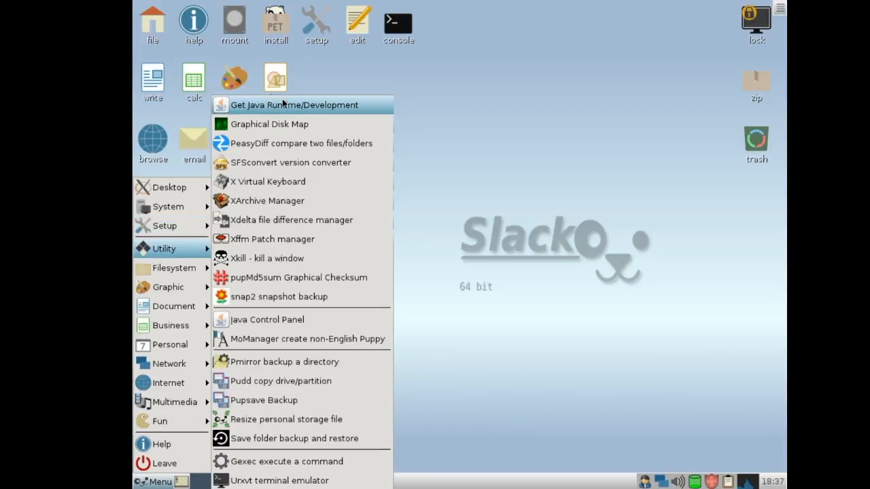
pyautogui.moveTo(265, 109)
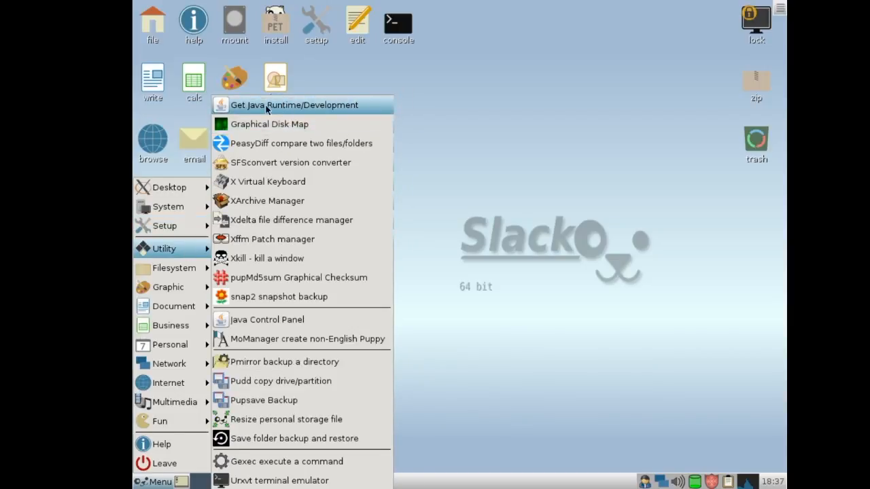
pyautogui.moveTo(277, 113)
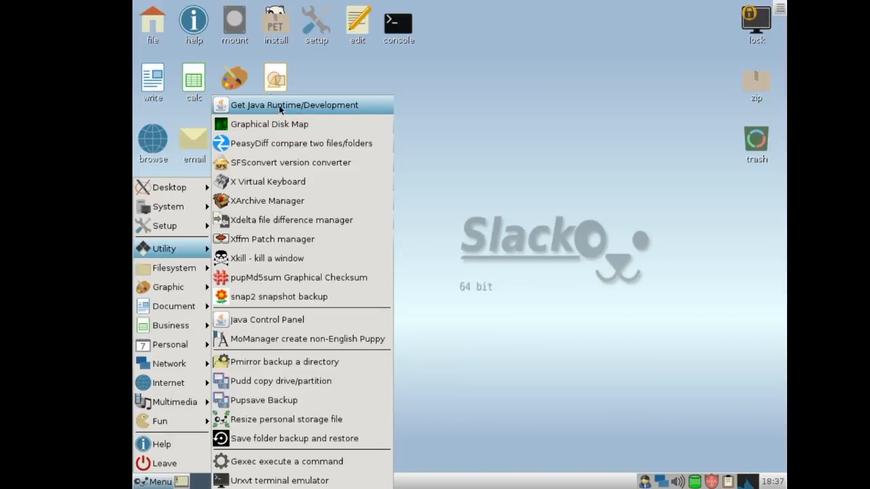
pyautogui.moveTo(239, 102)
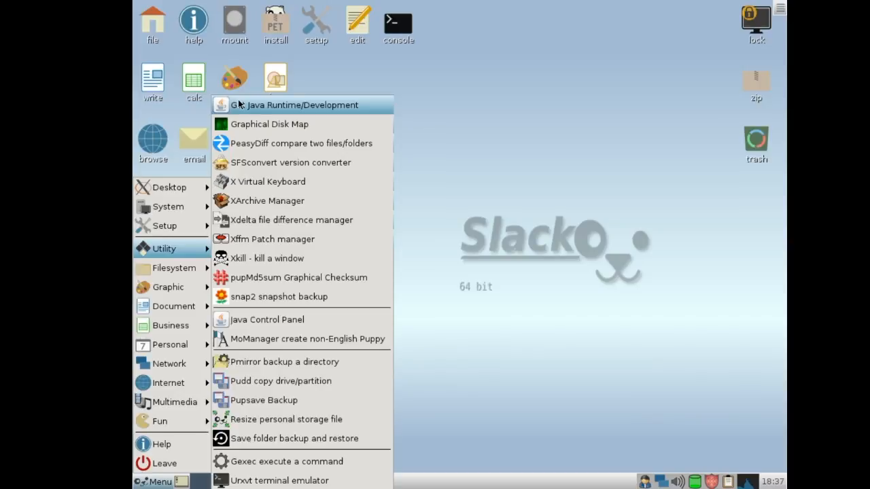
pyautogui.moveTo(234, 6)
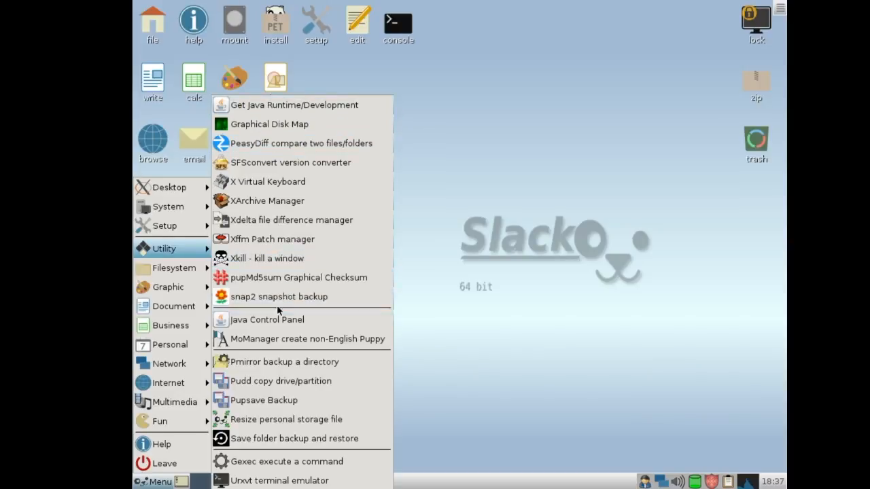
pyautogui.moveTo(277, 258)
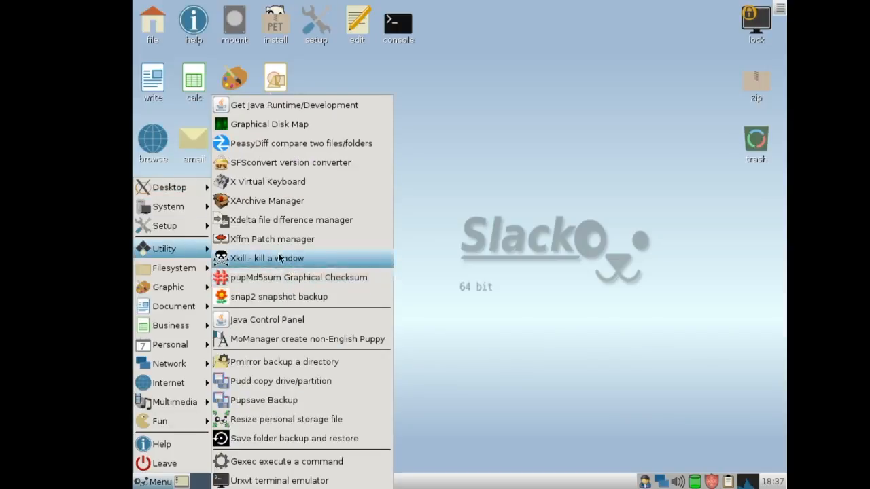
pyautogui.moveTo(281, 381)
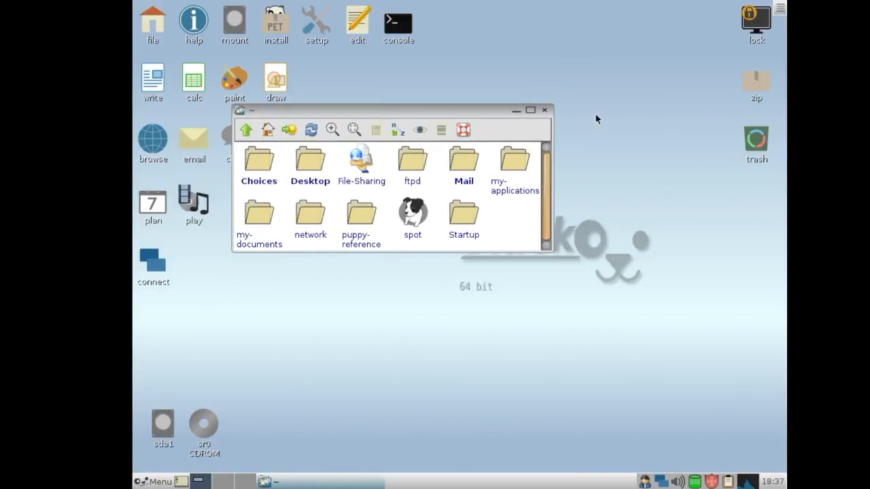
pyautogui.doubleClick(463, 161)
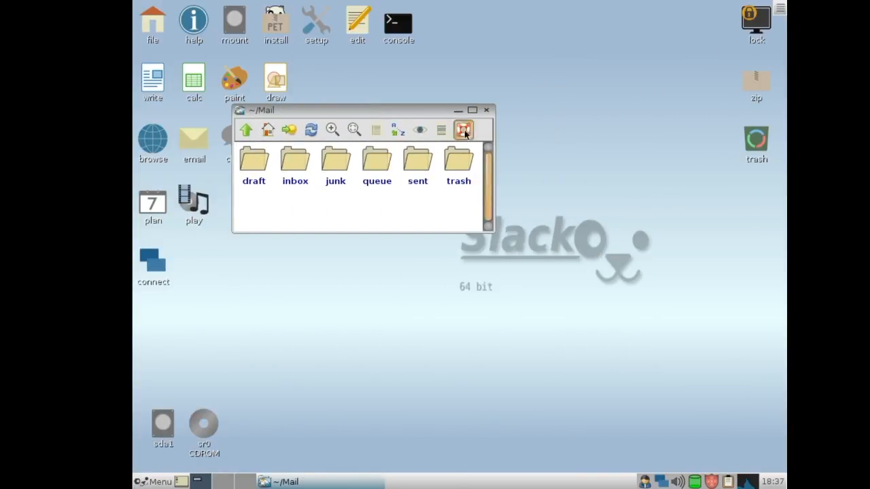
pyautogui.click(156, 481)
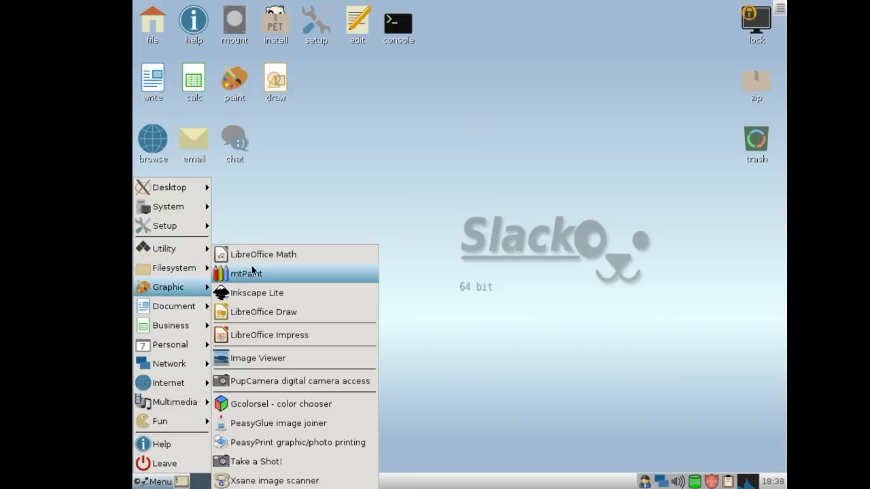
pyautogui.moveTo(261, 293)
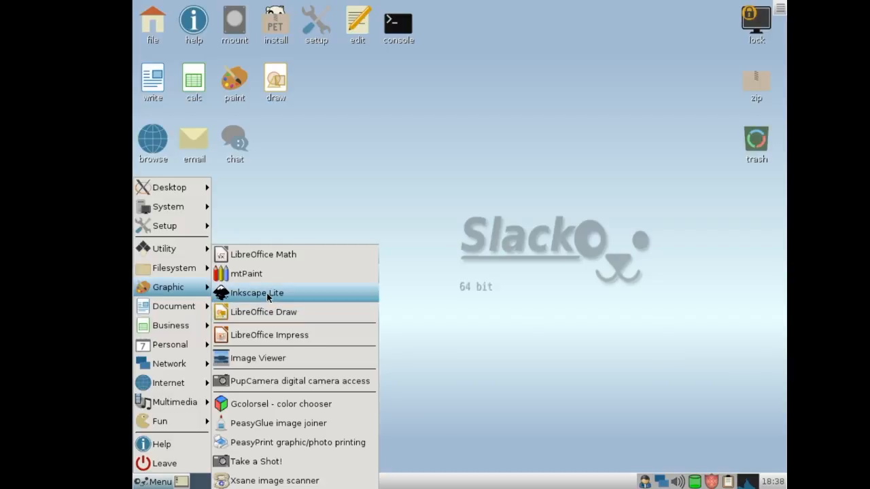
pyautogui.moveTo(270, 320)
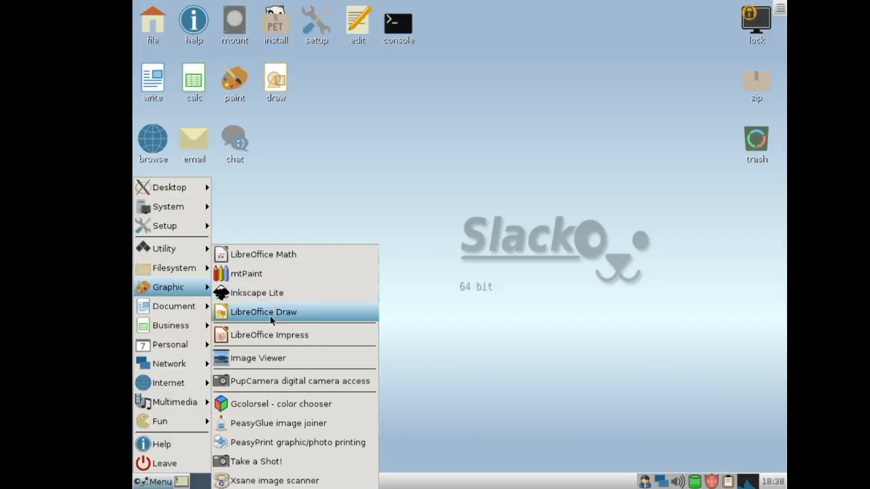
pyautogui.click(258, 357)
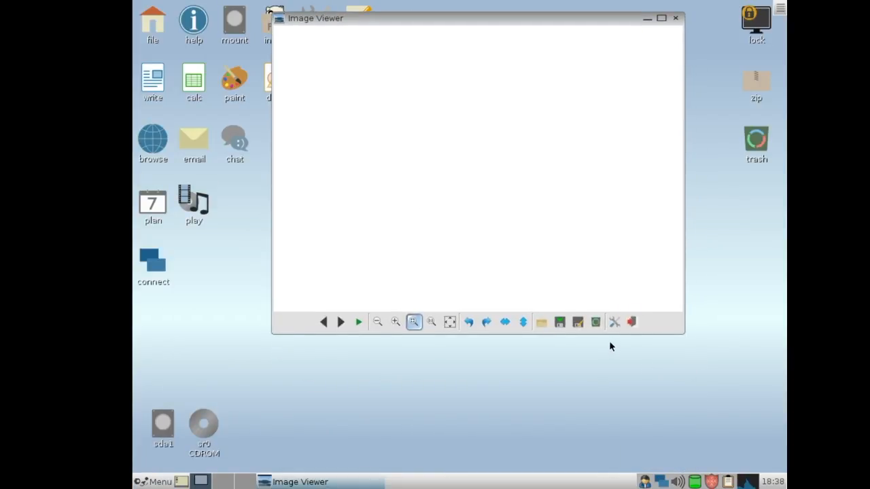
pyautogui.moveTo(550, 277)
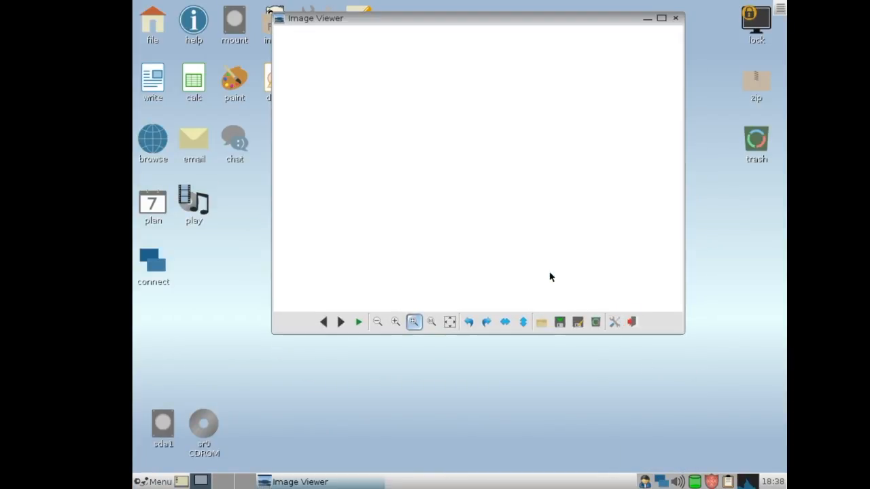
pyautogui.moveTo(777, 47)
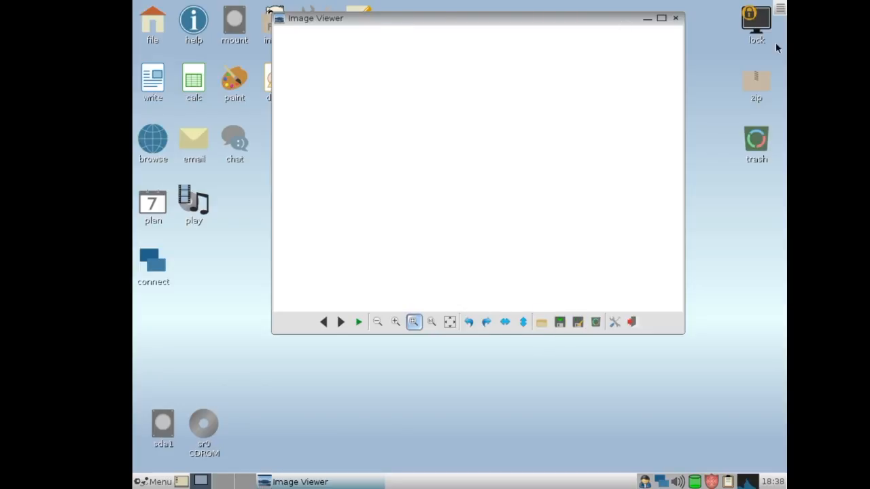
pyautogui.click(676, 17)
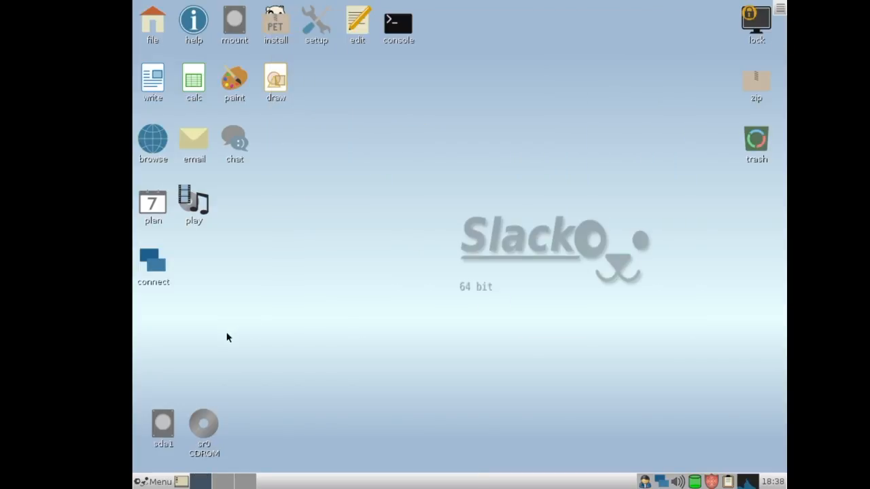
# Bring up the main applications menu to reach the Graphic category
pyautogui.click(158, 481)
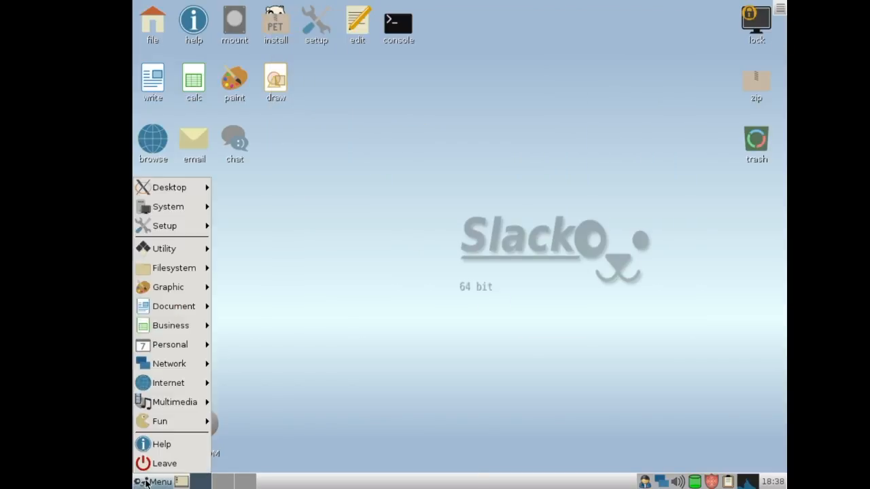
pyautogui.moveTo(169, 326)
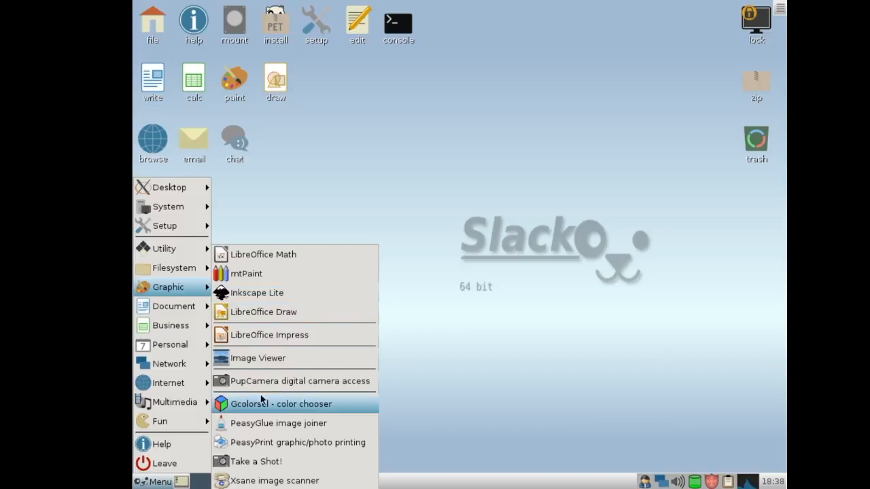
pyautogui.moveTo(263, 432)
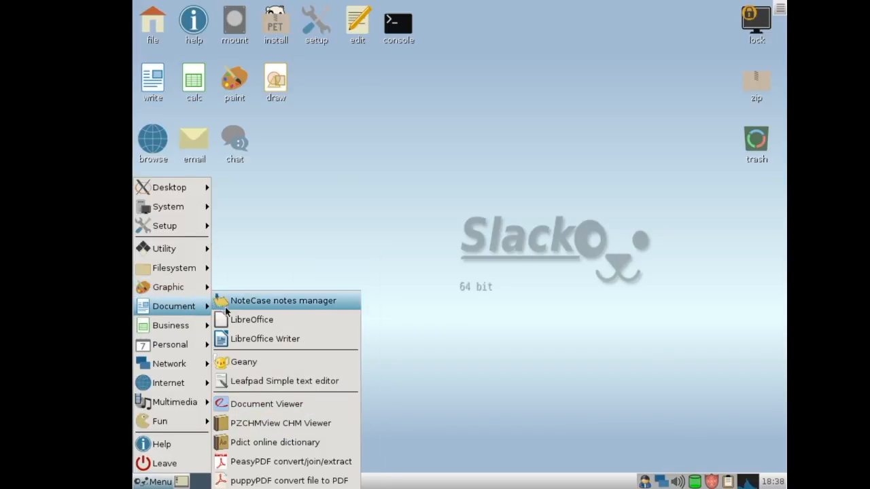
pyautogui.moveTo(220, 404)
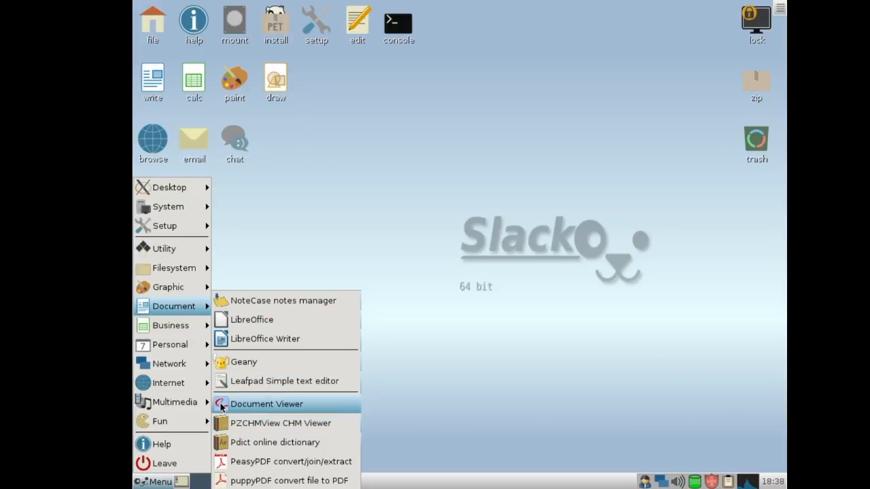
pyautogui.moveTo(313, 381)
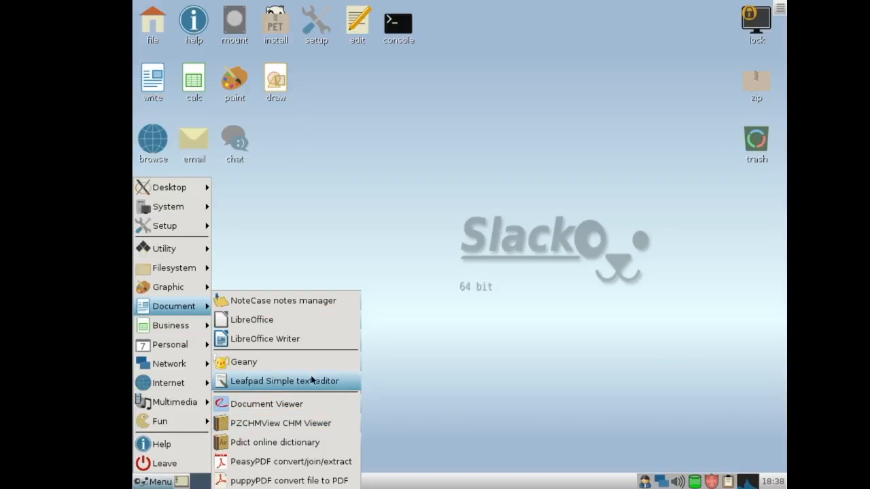
pyautogui.moveTo(291, 462)
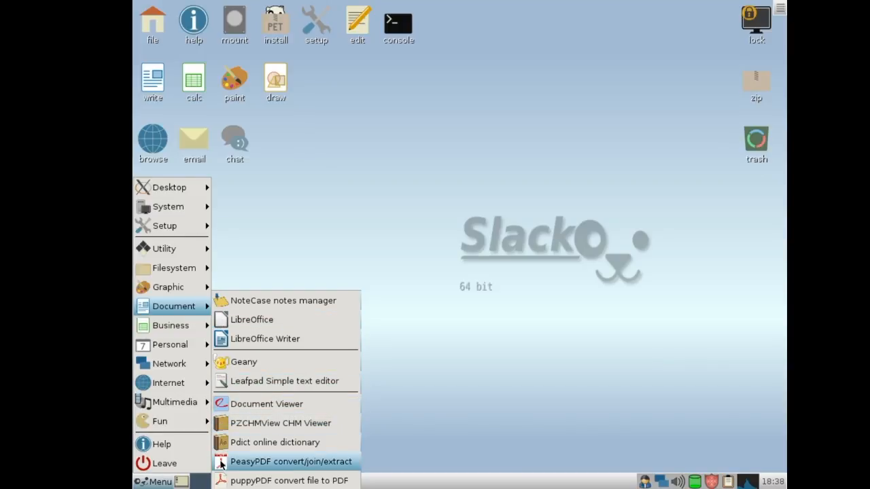
pyautogui.click(286, 380)
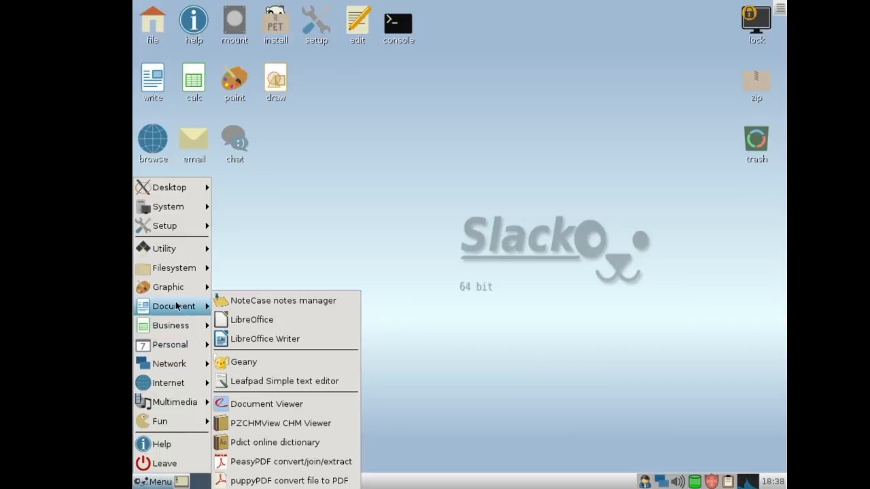
pyautogui.moveTo(133, 317)
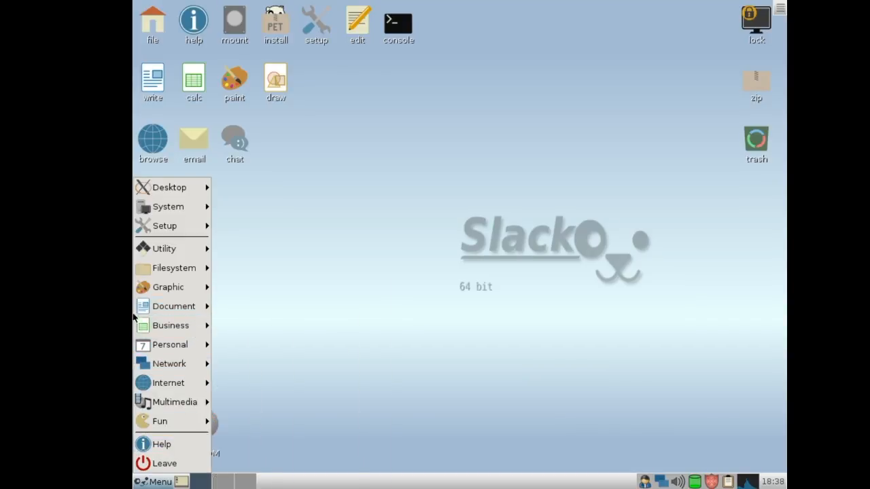
pyautogui.click(174, 306)
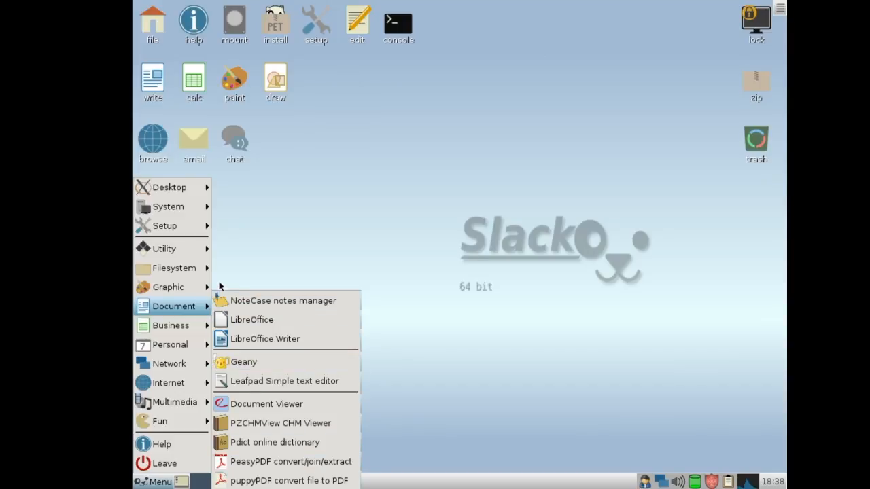
pyautogui.moveTo(279, 462)
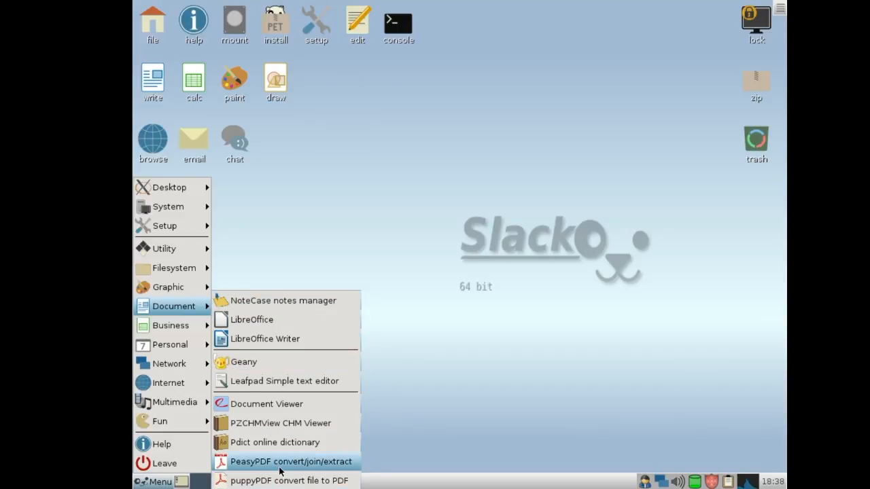
pyautogui.moveTo(266, 404)
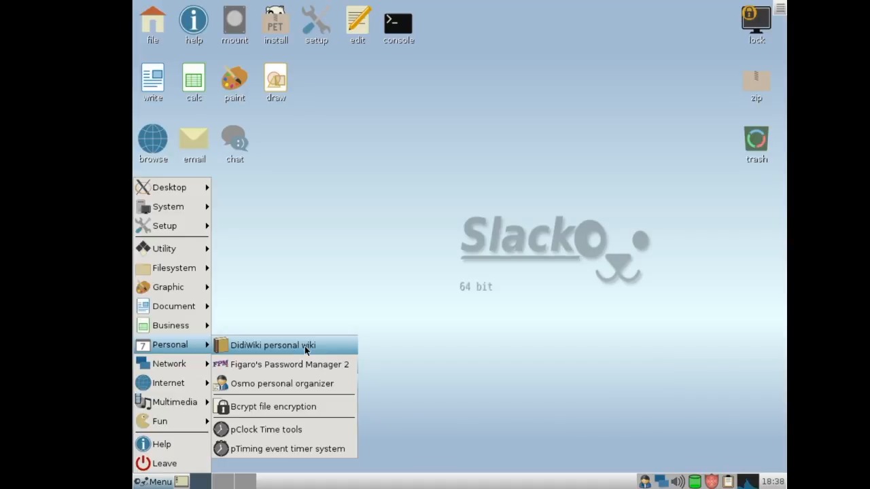
pyautogui.moveTo(220, 449)
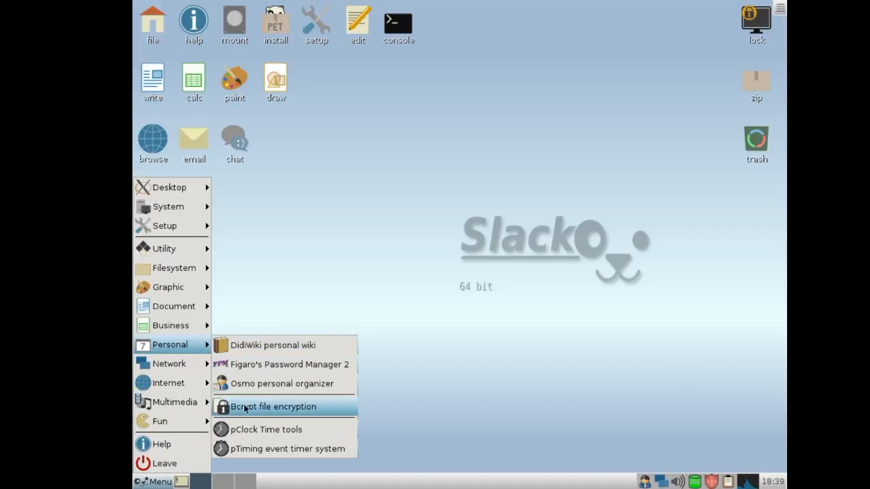
pyautogui.moveTo(238, 401)
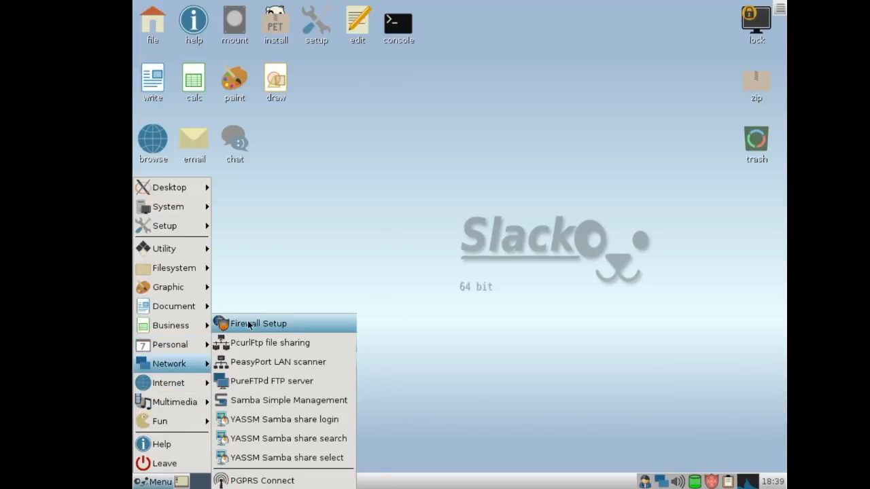
pyautogui.moveTo(284, 400)
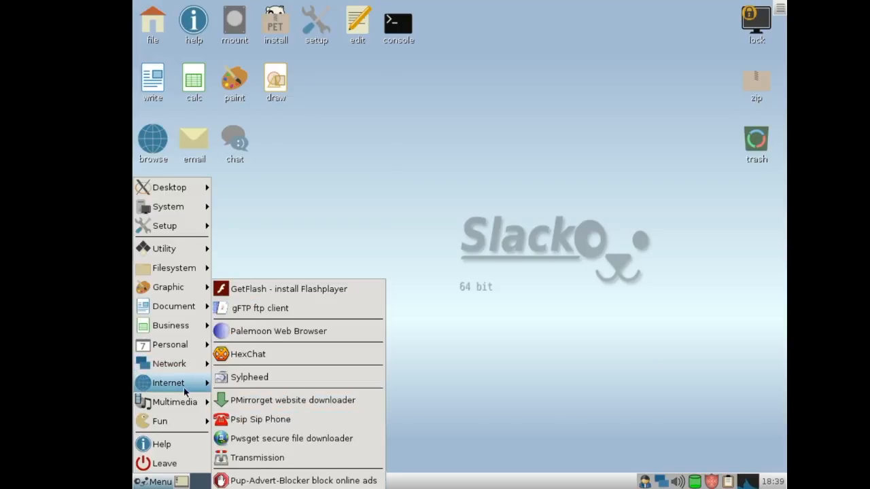
pyautogui.moveTo(259, 307)
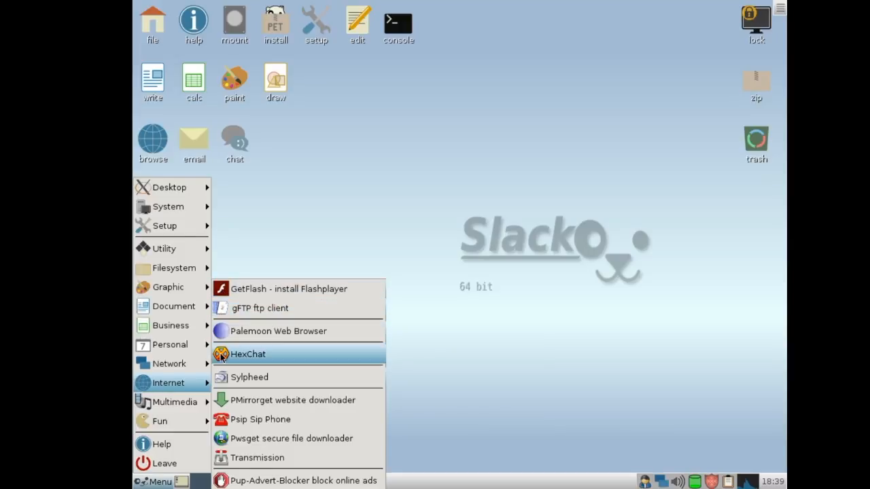
pyautogui.moveTo(261, 418)
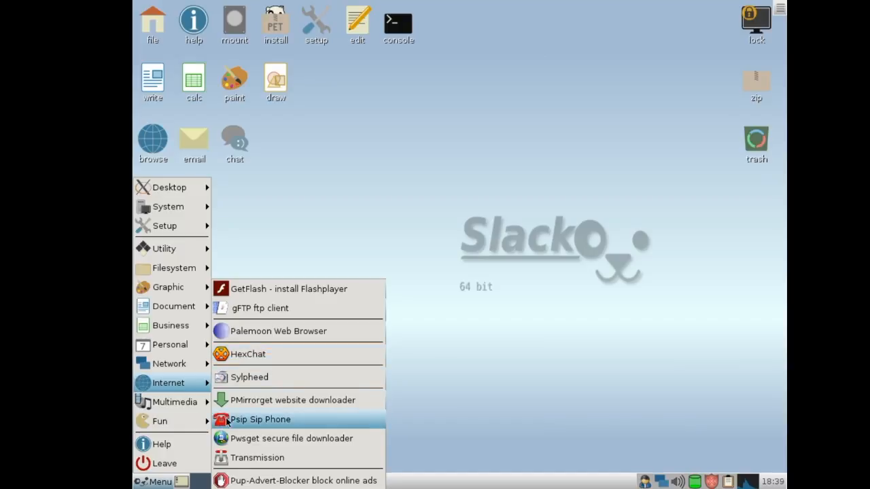
pyautogui.moveTo(287, 423)
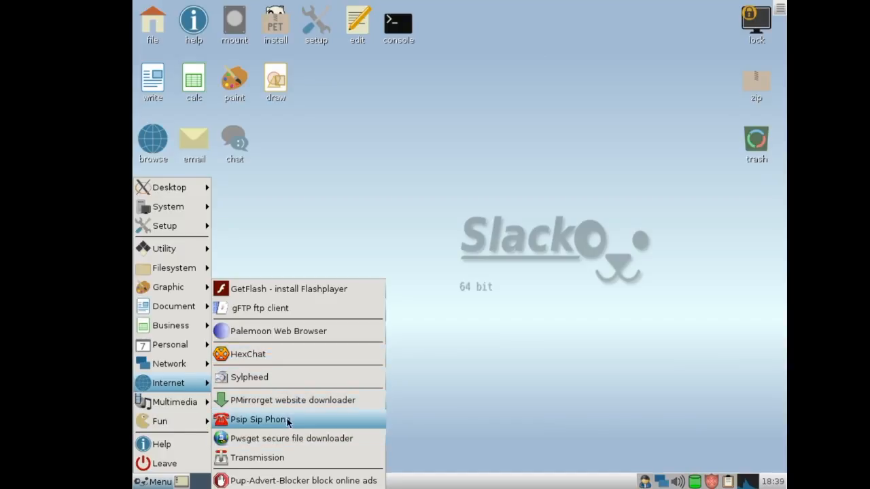
pyautogui.moveTo(296, 419)
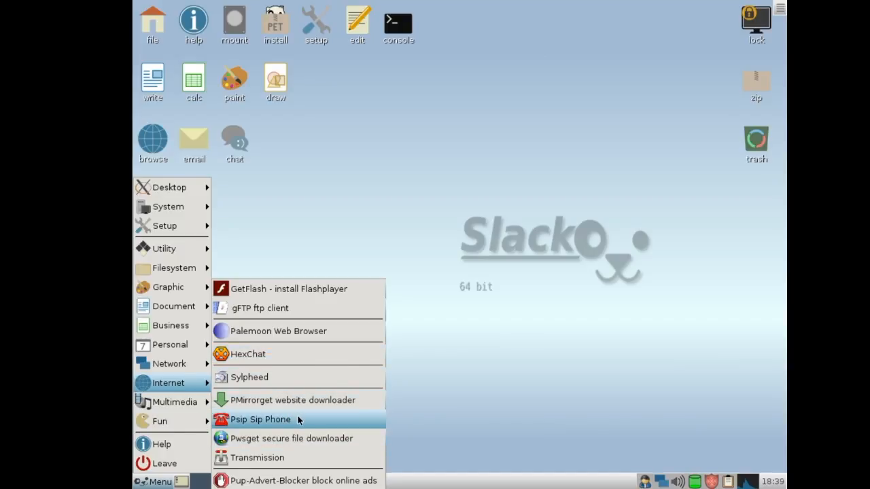
pyautogui.moveTo(289, 438)
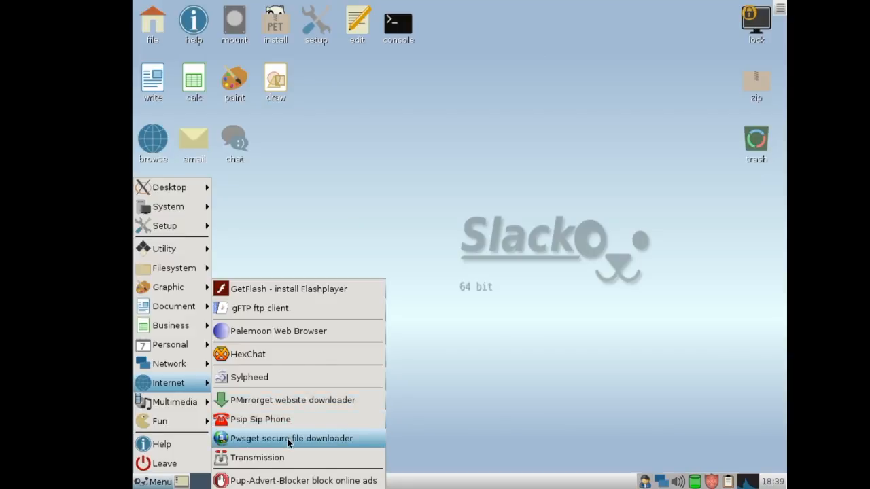
pyautogui.moveTo(337, 390)
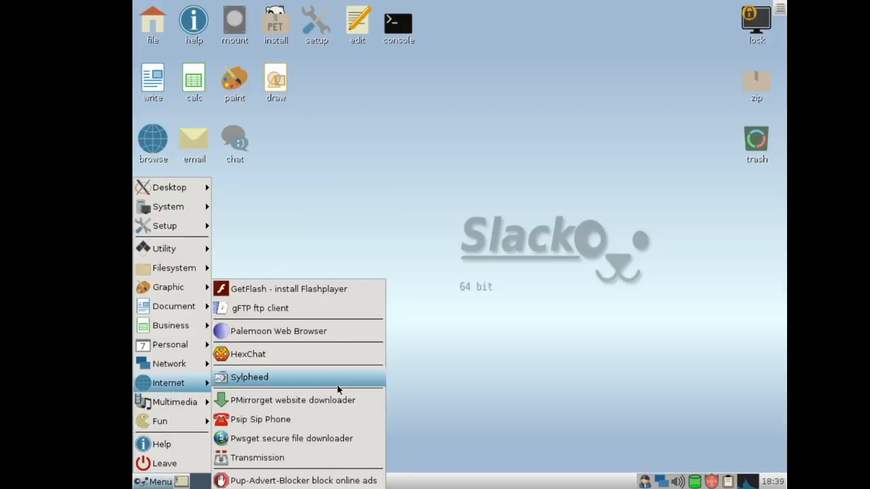
pyautogui.moveTo(328, 438)
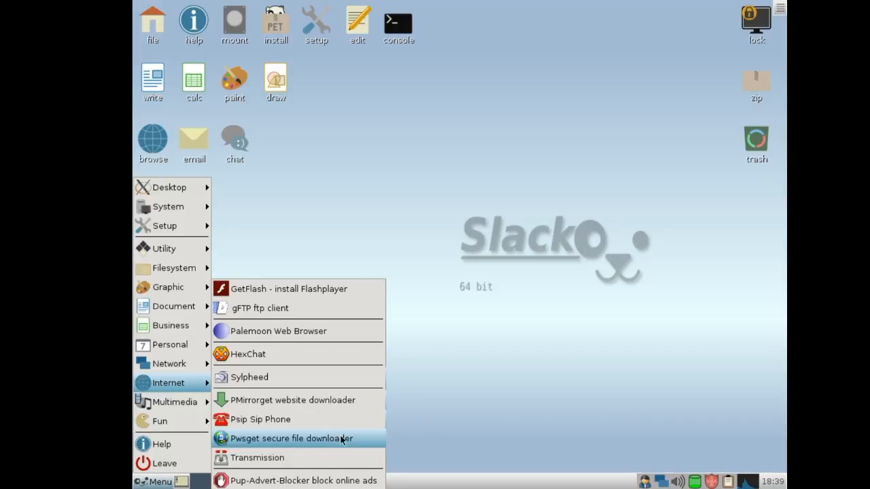
pyautogui.moveTo(345, 440)
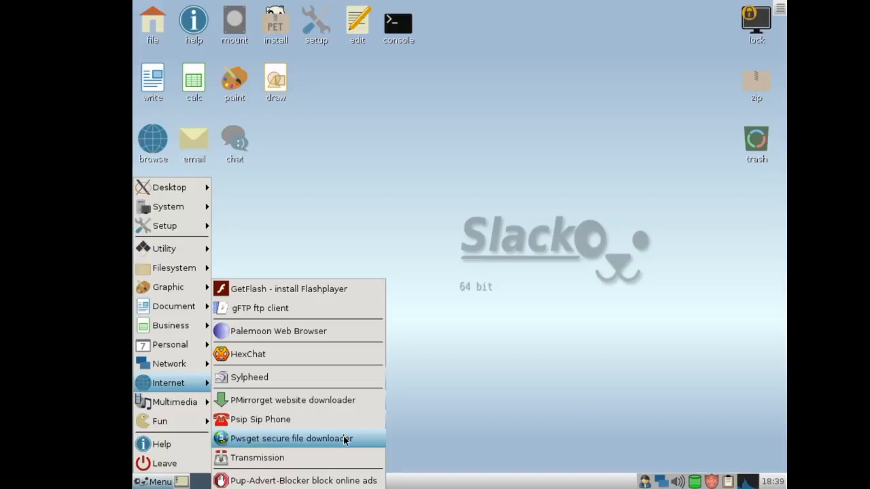
pyautogui.moveTo(337, 457)
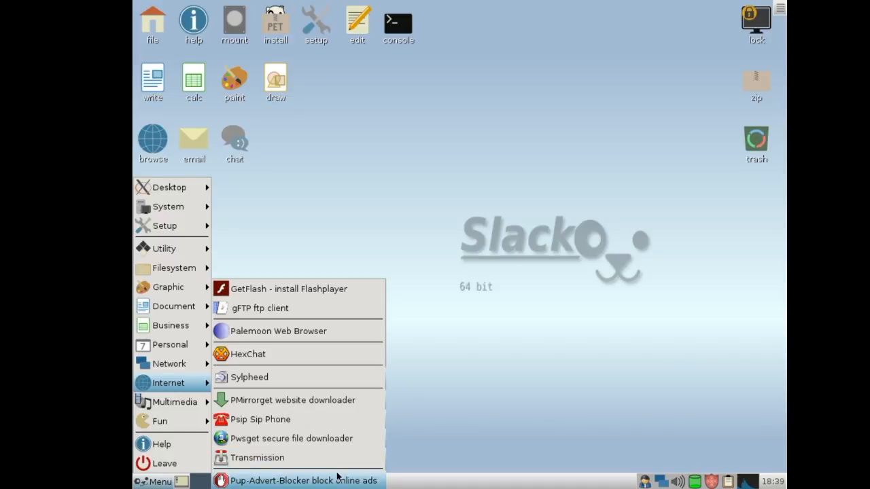
# Browse the Internet submenu entries such as Psip, Pwget and Transmission without launching anything
pyautogui.click(298, 481)
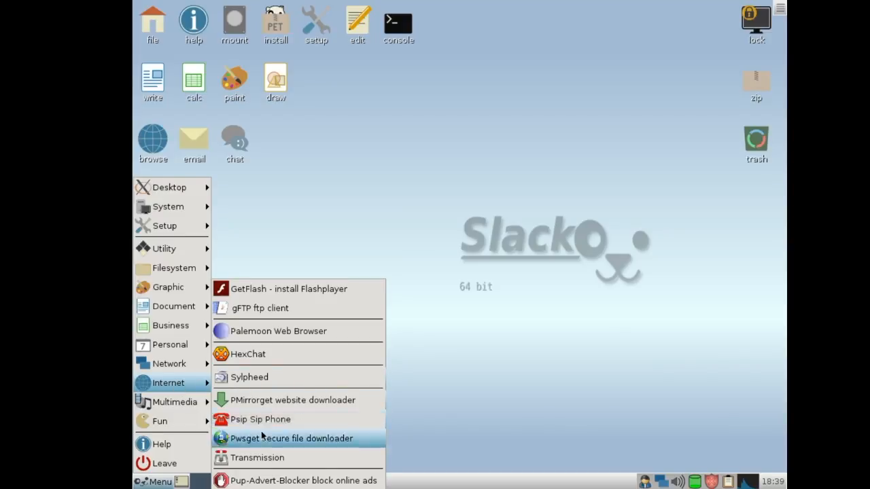
pyautogui.moveTo(282, 473)
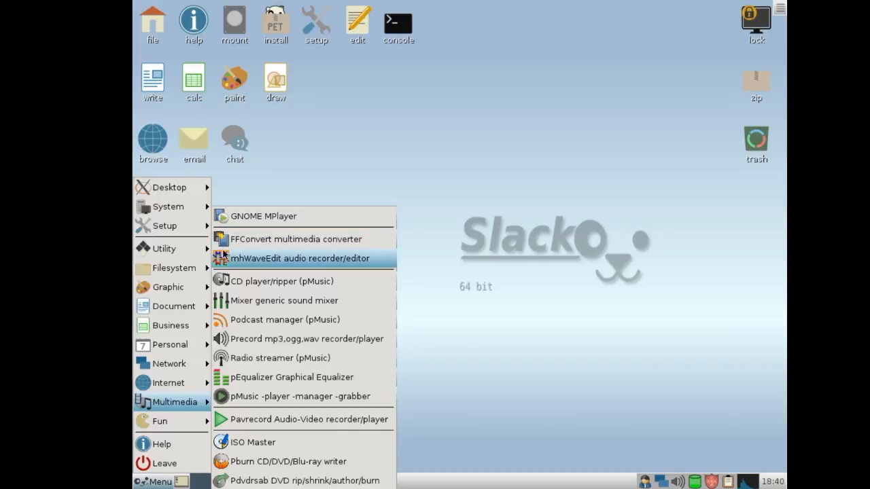
pyautogui.moveTo(305, 339)
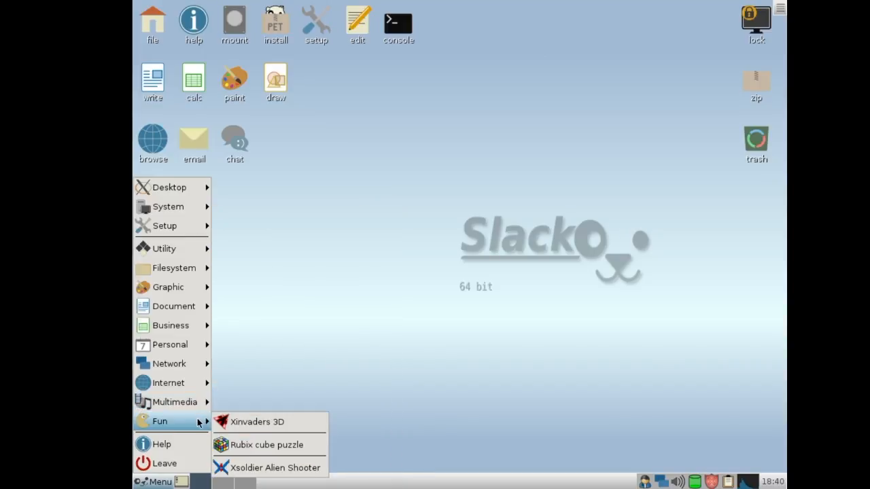
pyautogui.moveTo(269, 405)
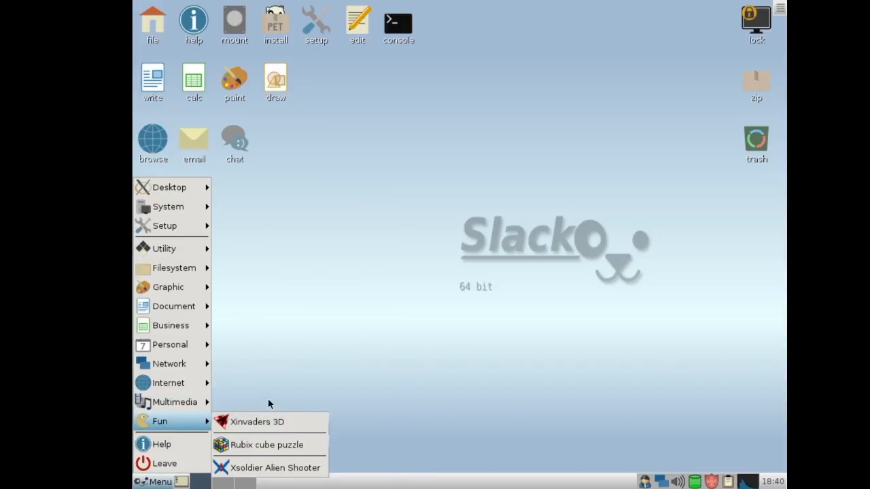
pyautogui.moveTo(487, 288)
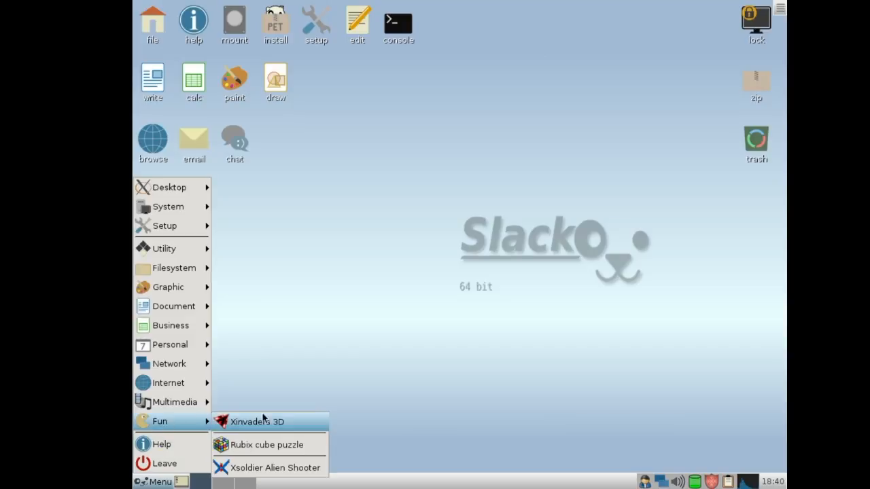
pyautogui.moveTo(261, 445)
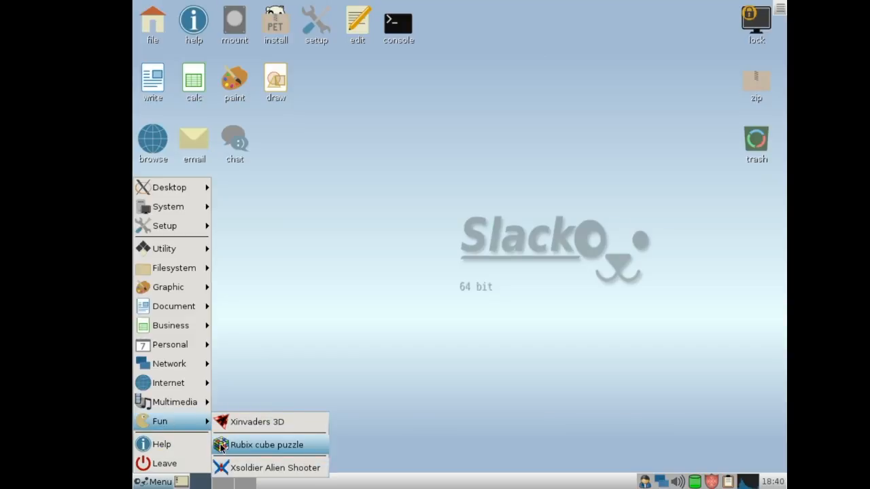
pyautogui.moveTo(345, 333)
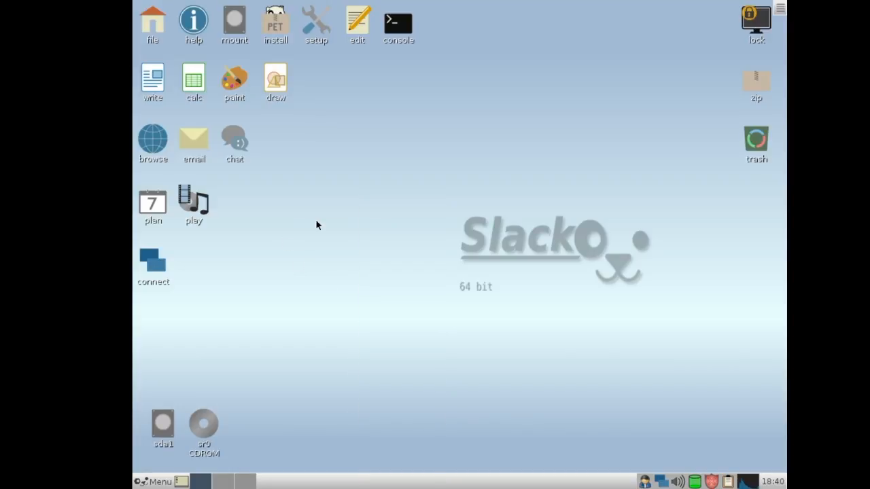
pyautogui.moveTo(307, 35)
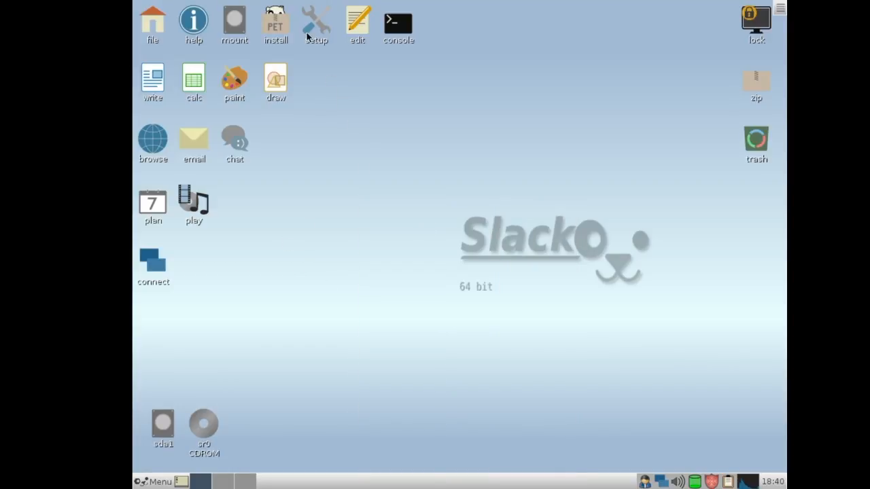
# Launch the Puppy Setup wizards and quit the Xorg Video Wizard unchanged
pyautogui.click(316, 20)
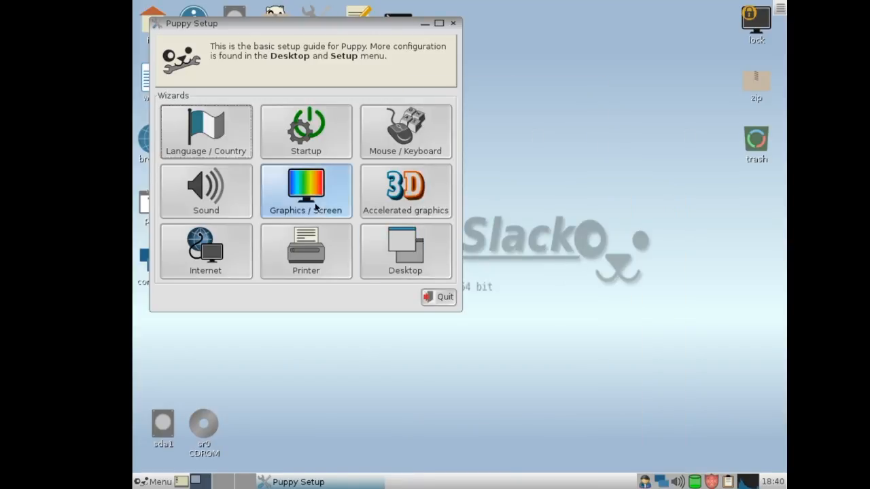
pyautogui.click(305, 190)
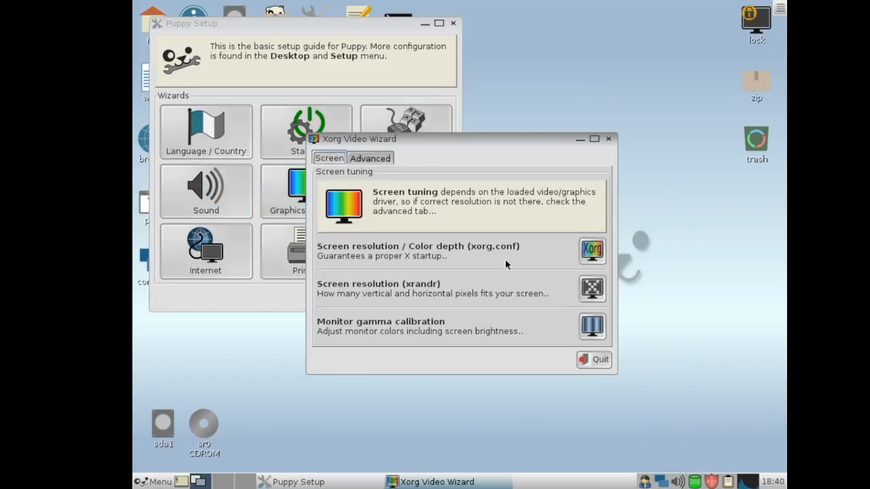
pyautogui.moveTo(593, 358)
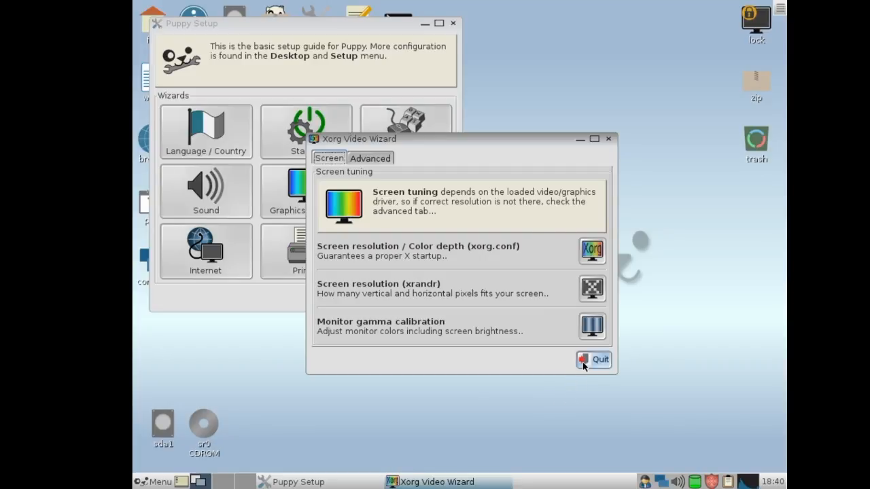
pyautogui.click(592, 358)
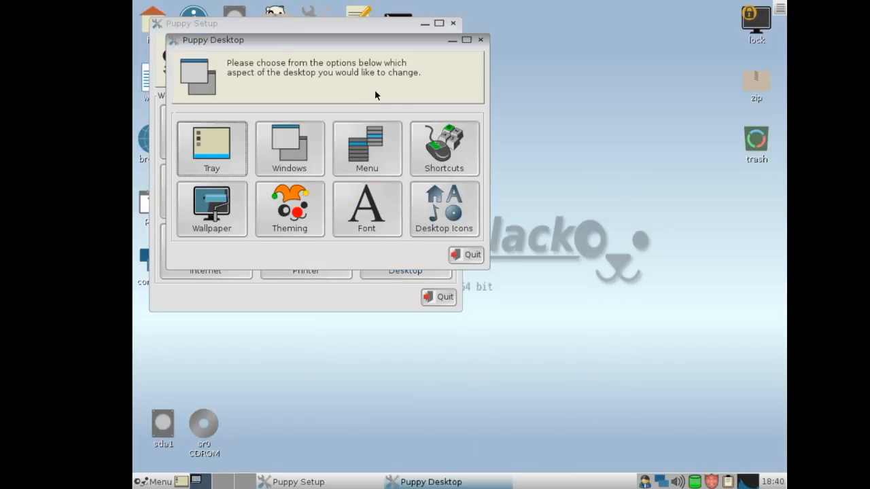
# Preview a background in the Wallpaper picker, then quit without applying it
pyautogui.click(212, 209)
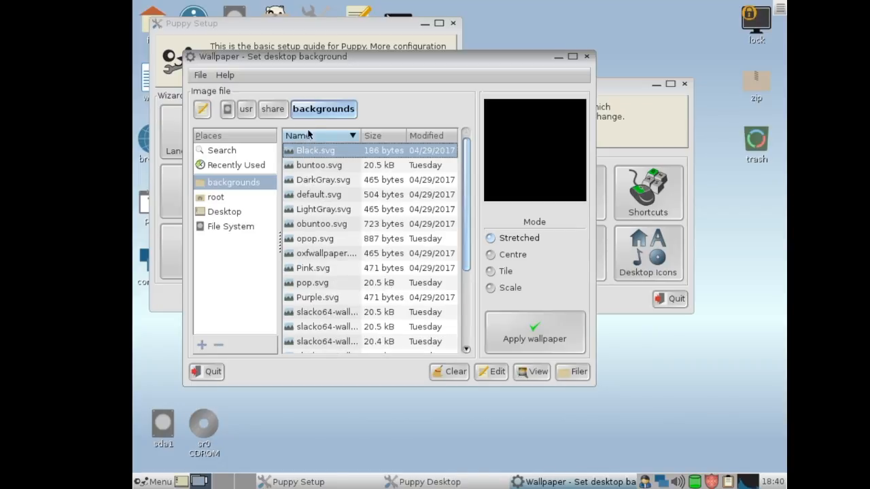
pyautogui.click(315, 239)
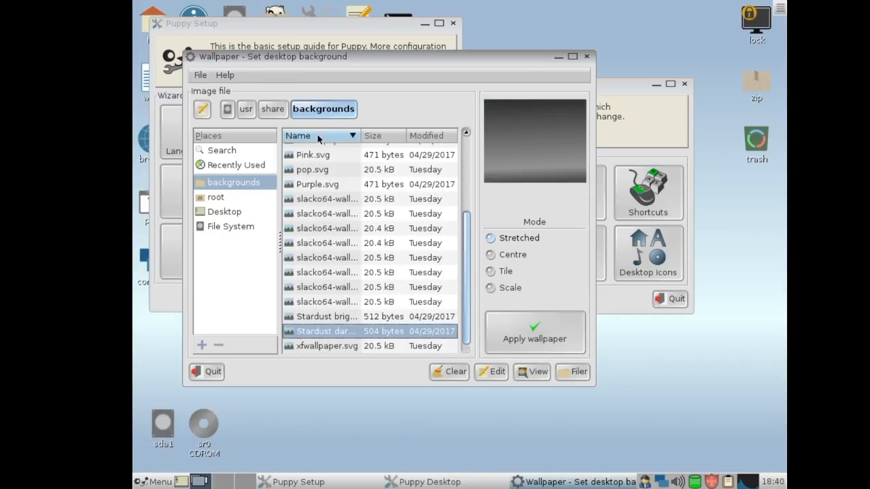
pyautogui.click(326, 259)
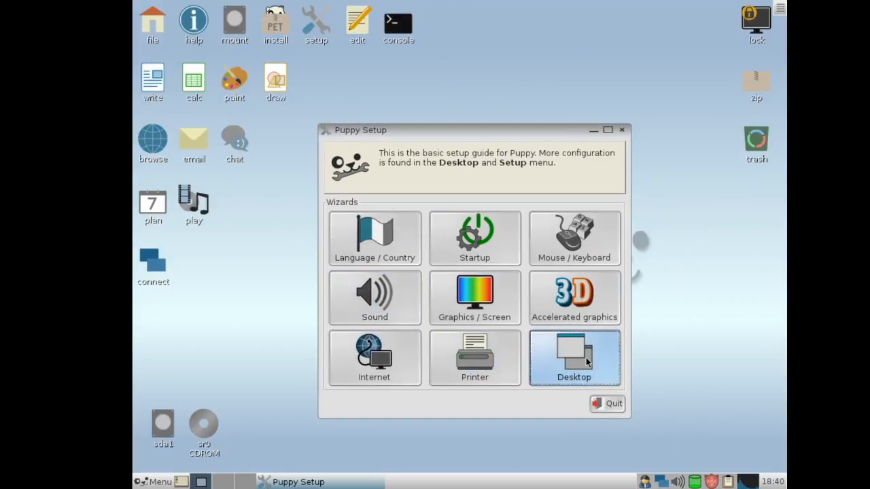
# Reach the pTheme global theme chooser from the Puppy Desktop appearance options
pyautogui.click(574, 359)
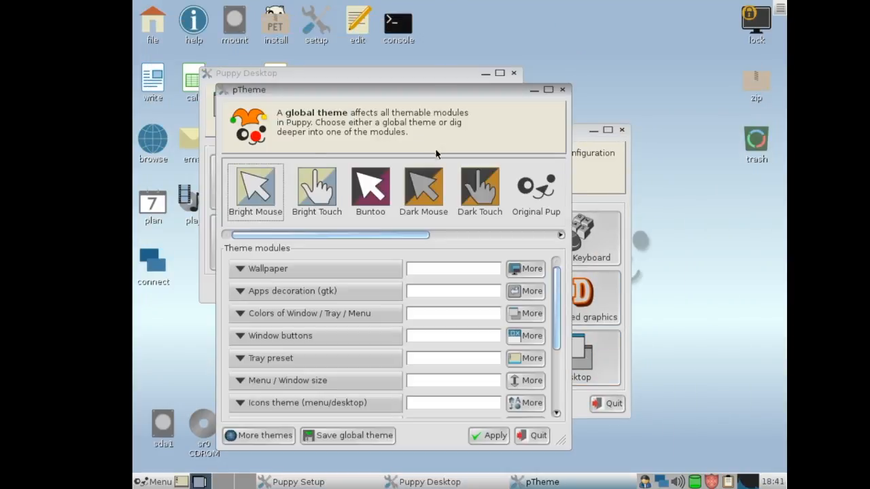
pyautogui.click(493, 434)
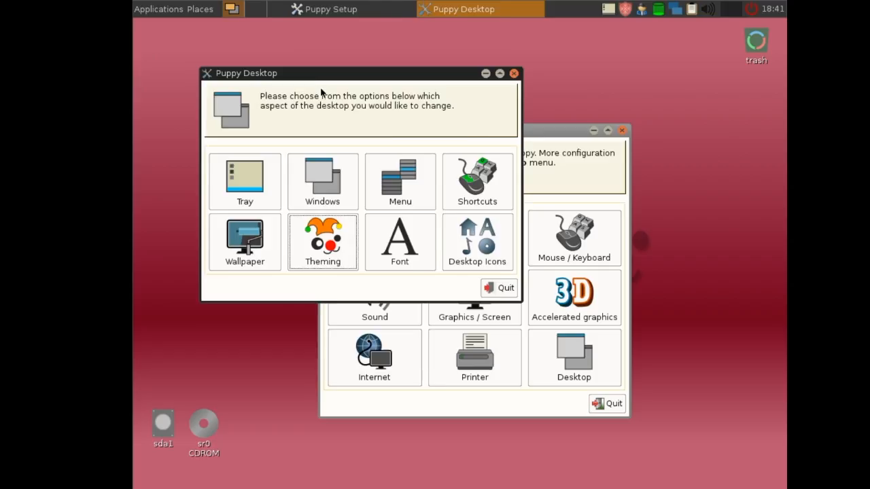
pyautogui.click(323, 242)
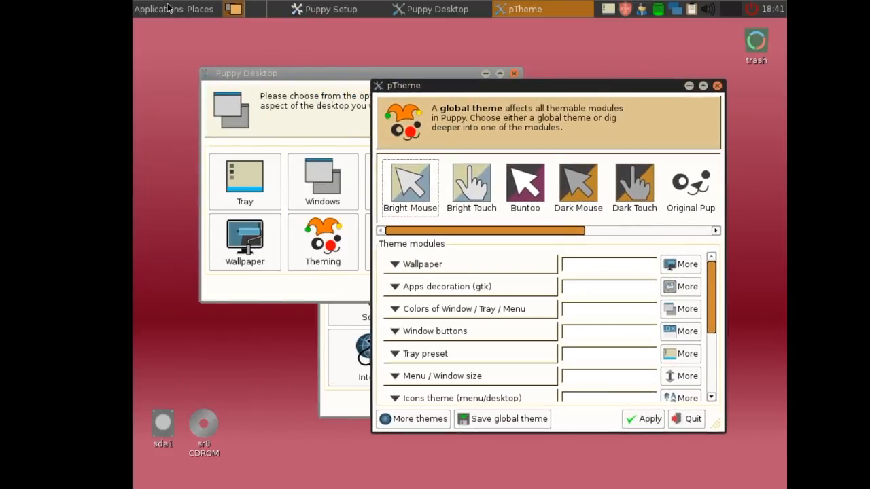
pyautogui.moveTo(331, 413)
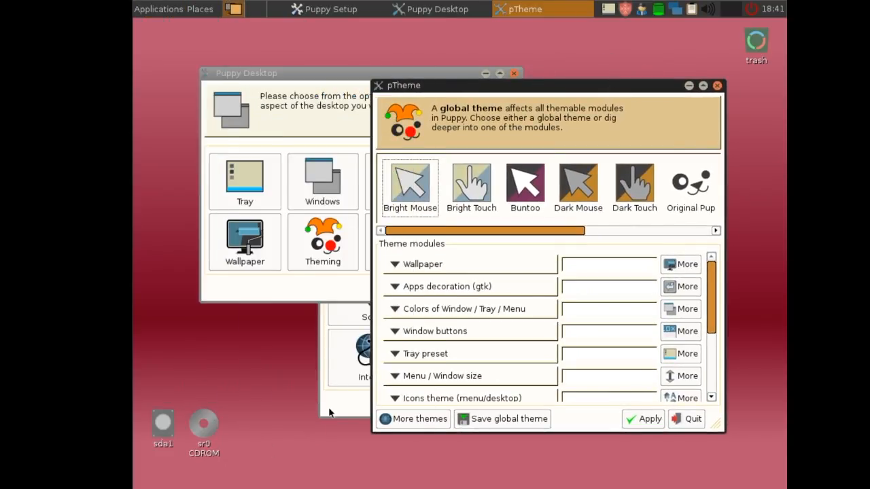
pyautogui.click(409, 184)
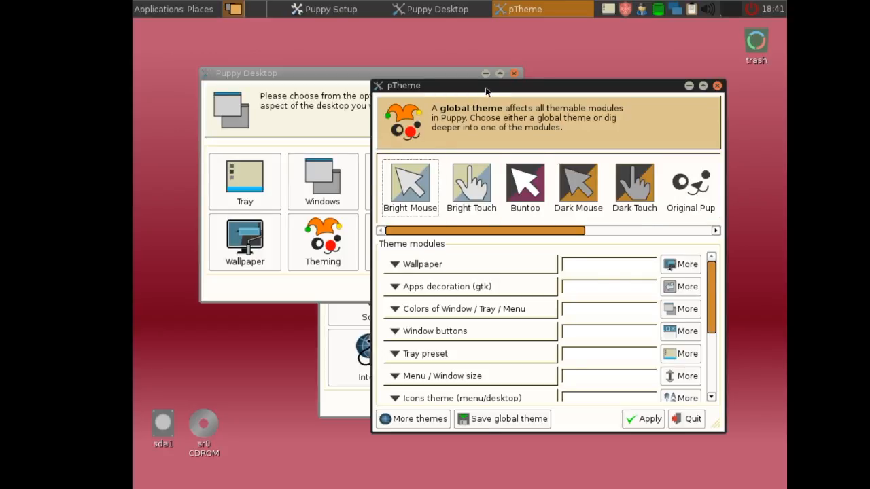
pyautogui.click(524, 185)
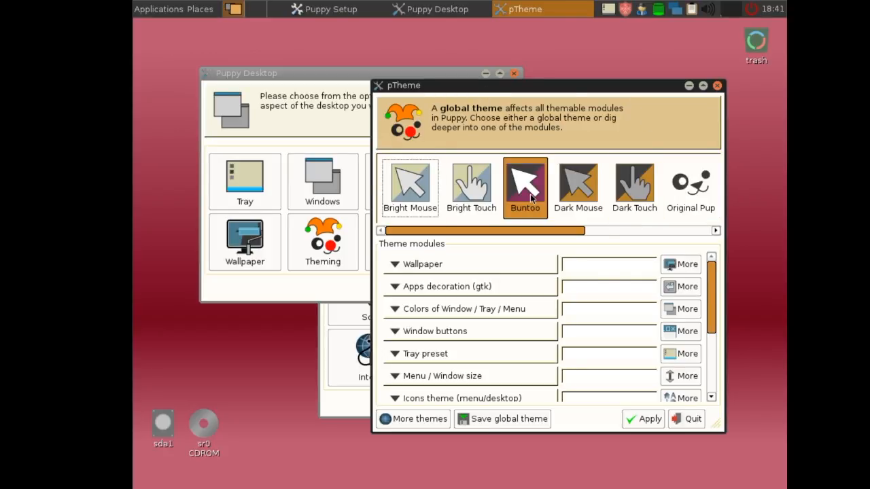
# Apply the Bright Touch global theme to the desktop
pyautogui.click(642, 419)
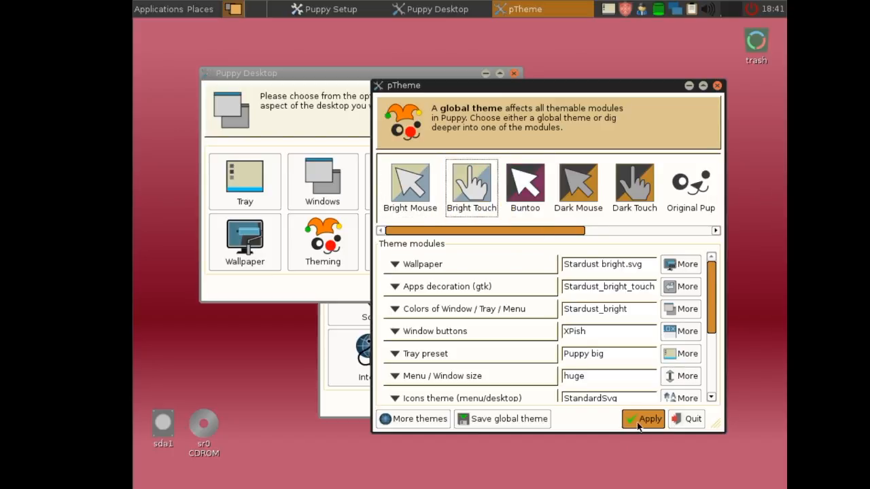
pyautogui.click(641, 418)
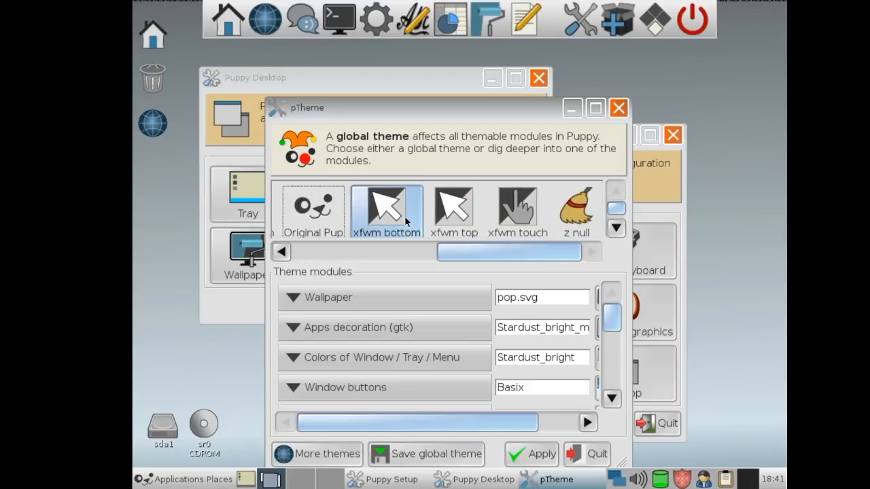
pyautogui.click(541, 453)
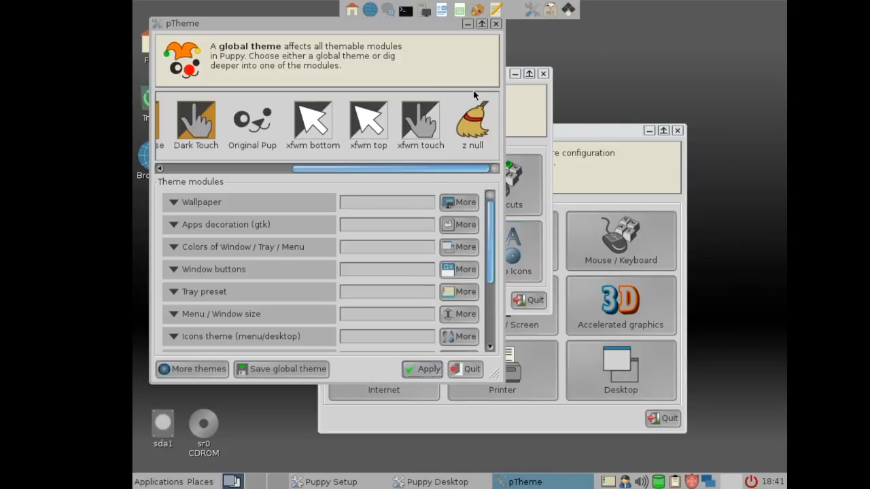
# Apply the Original Pup theme to restore the default look and close pTheme
pyautogui.click(253, 122)
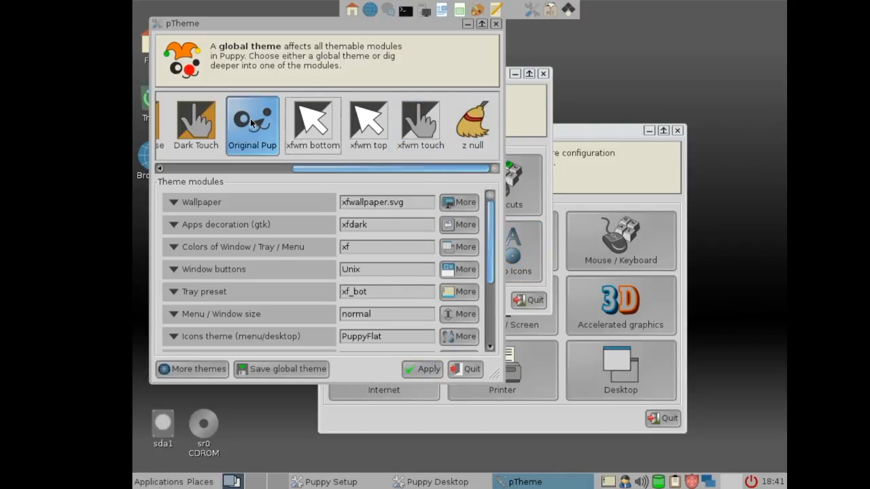
pyautogui.click(422, 369)
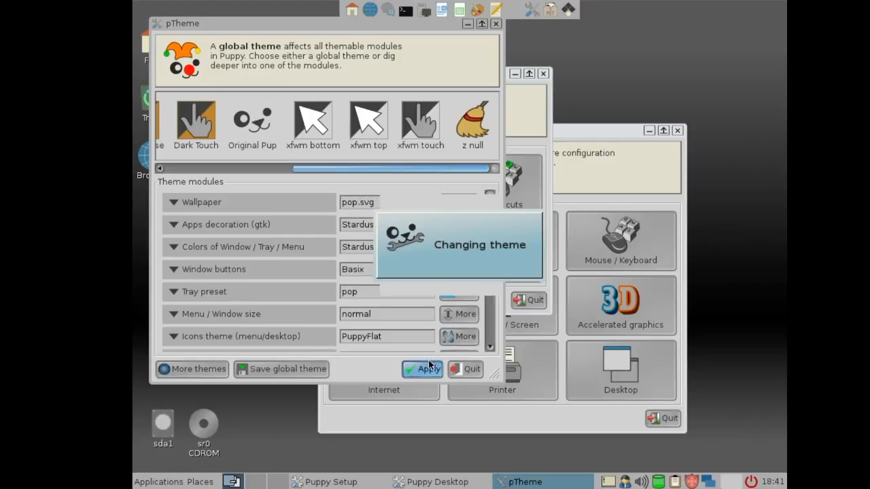
pyautogui.click(421, 369)
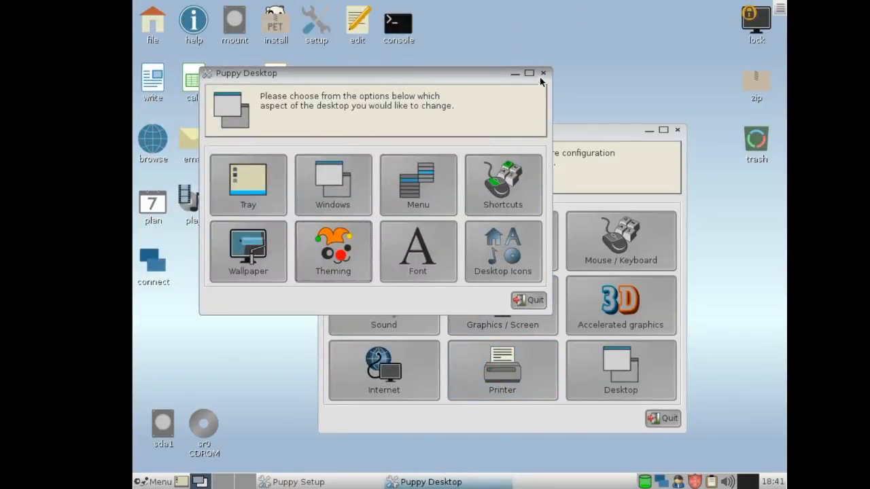
# Close the Puppy Desktop window and reopen the main menu at its top-level categories
pyautogui.click(543, 74)
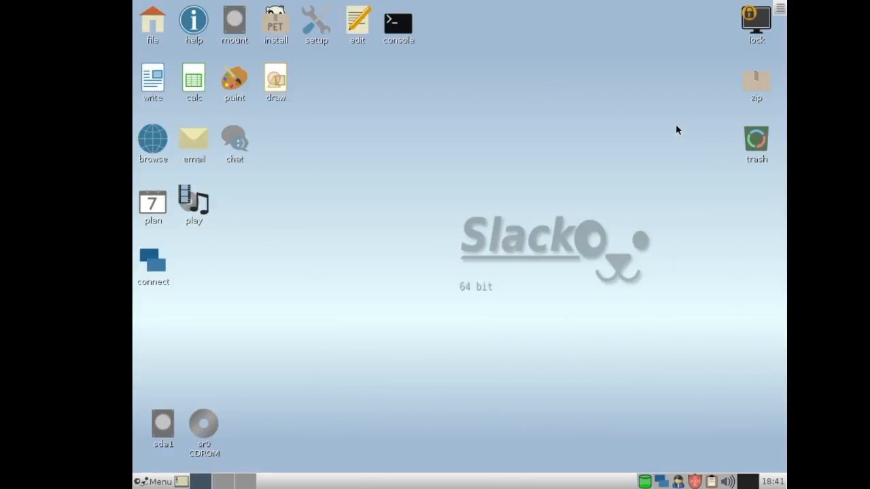
pyautogui.moveTo(668, 122)
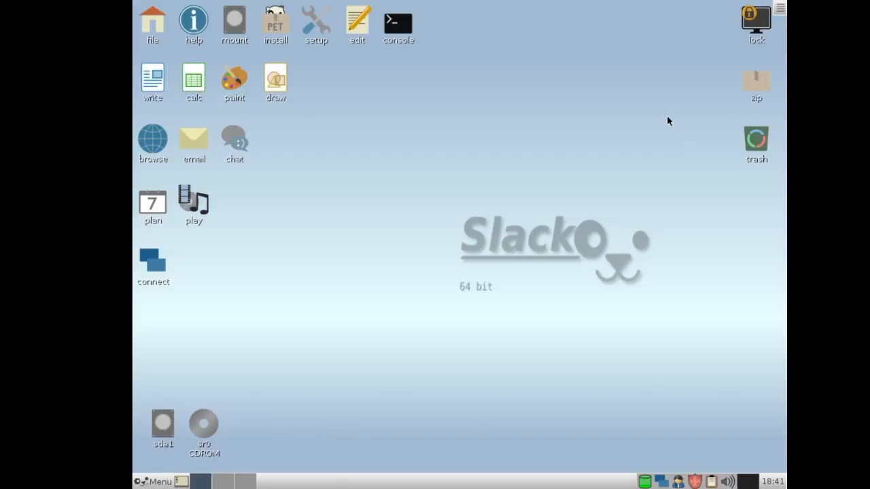
pyautogui.moveTo(505, 217)
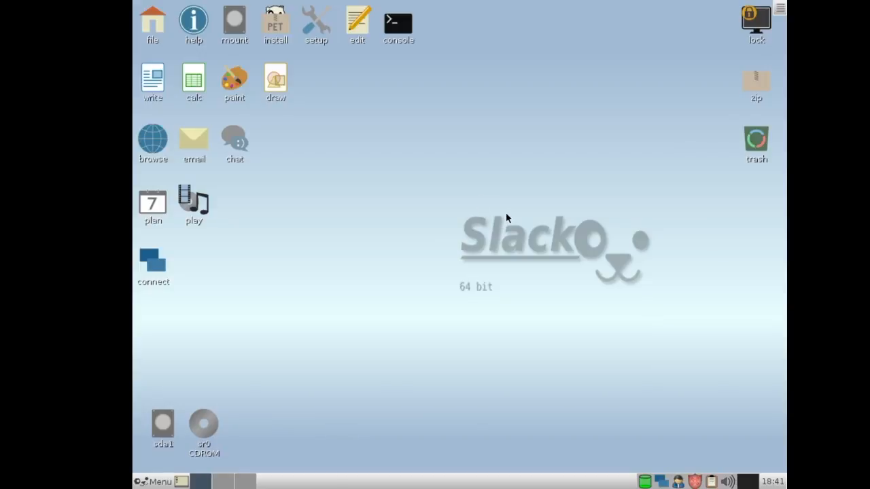
pyautogui.click(156, 481)
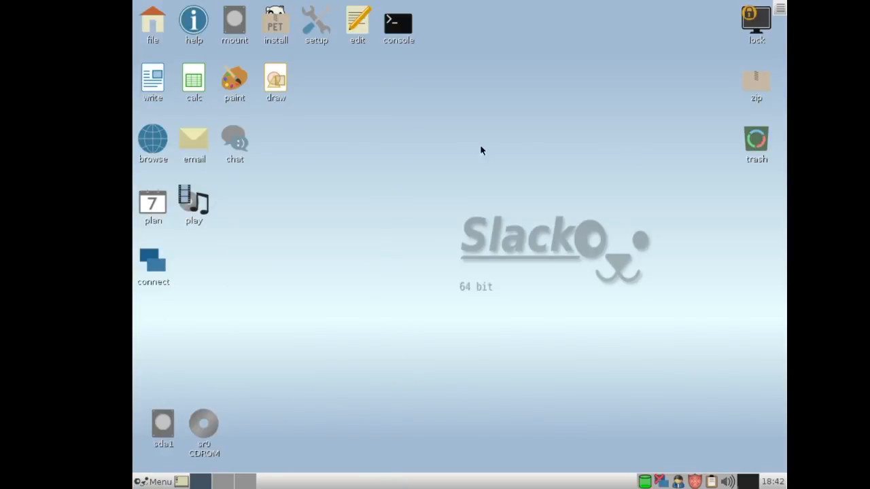
pyautogui.moveTo(587, 190)
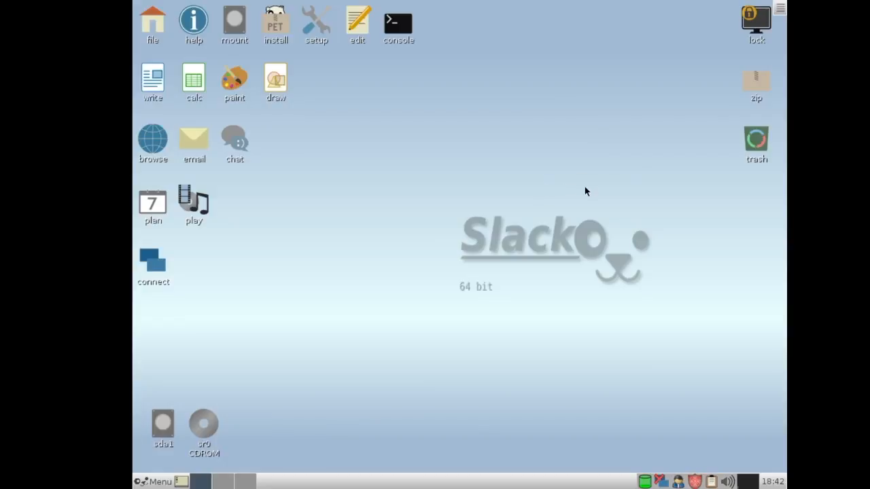
pyautogui.moveTo(176, 446)
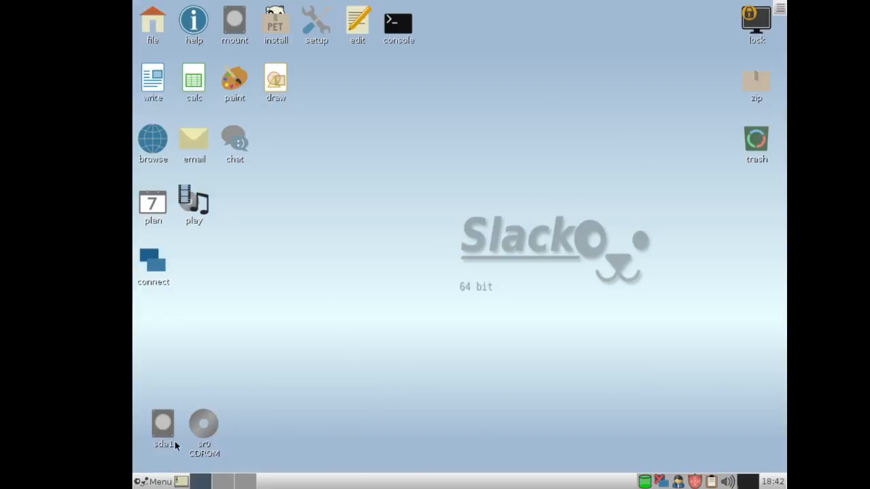
pyautogui.click(159, 481)
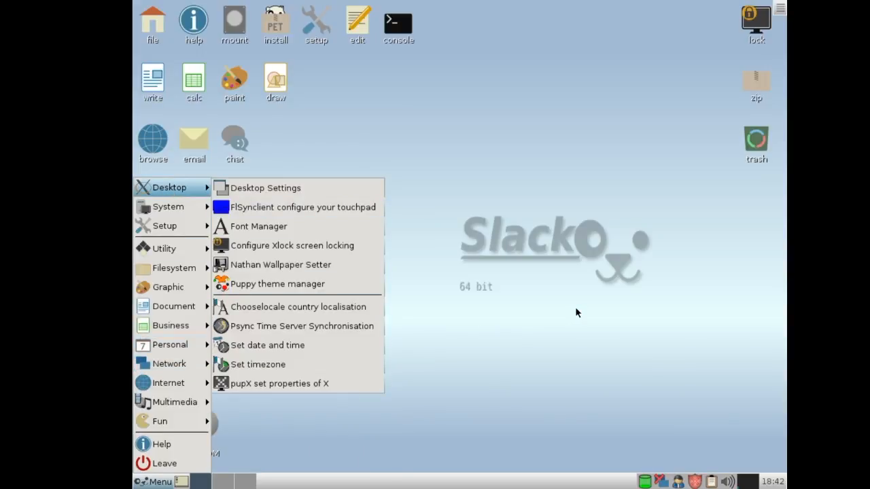
pyautogui.click(514, 292)
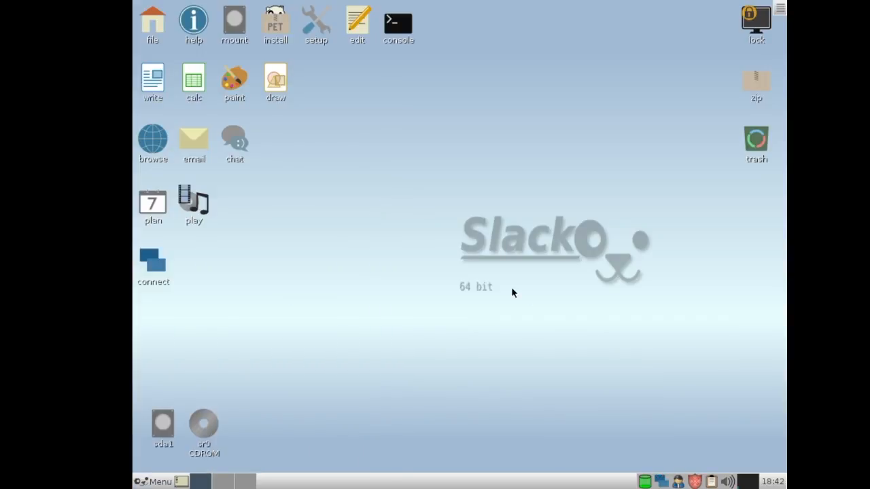
pyautogui.moveTo(190, 468)
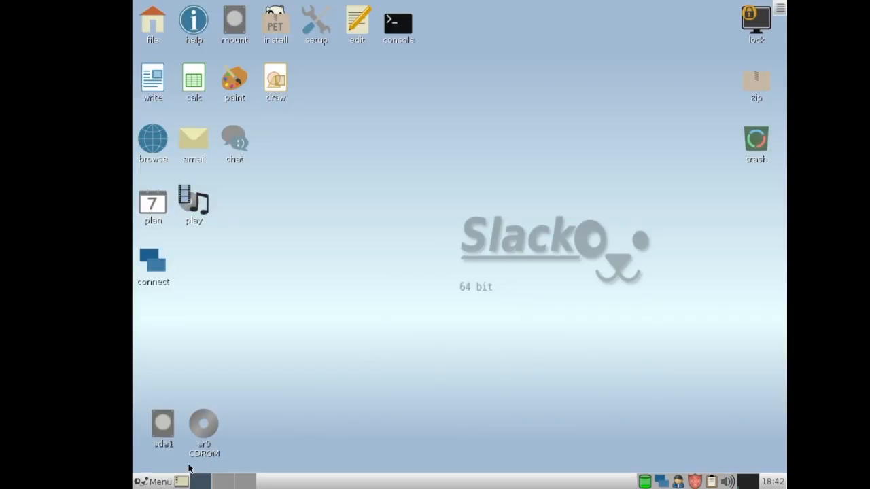
pyautogui.click(156, 481)
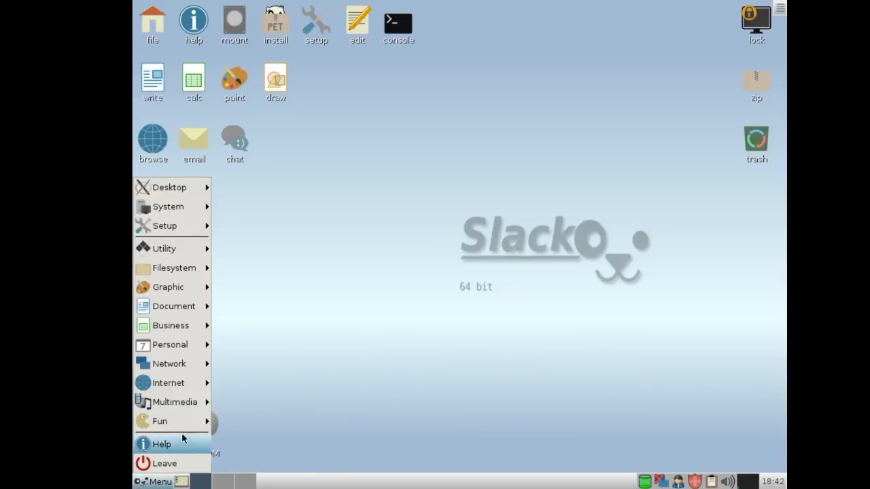